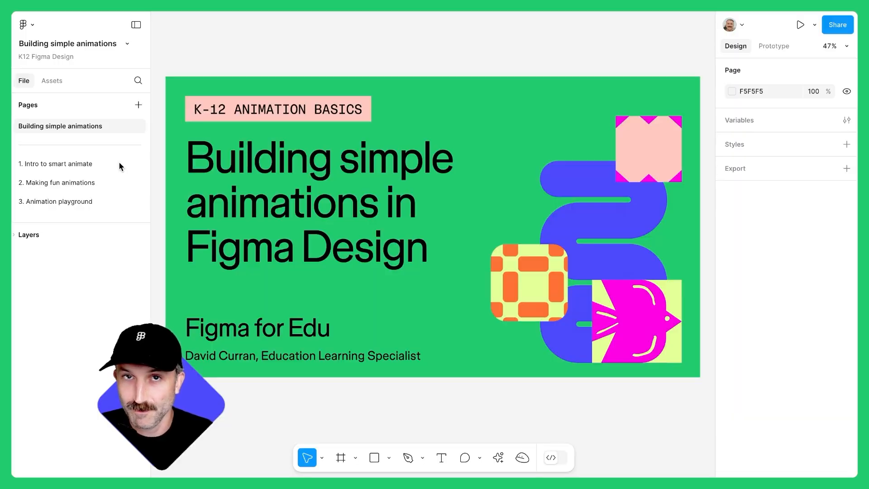
mouse_move(47, 170)
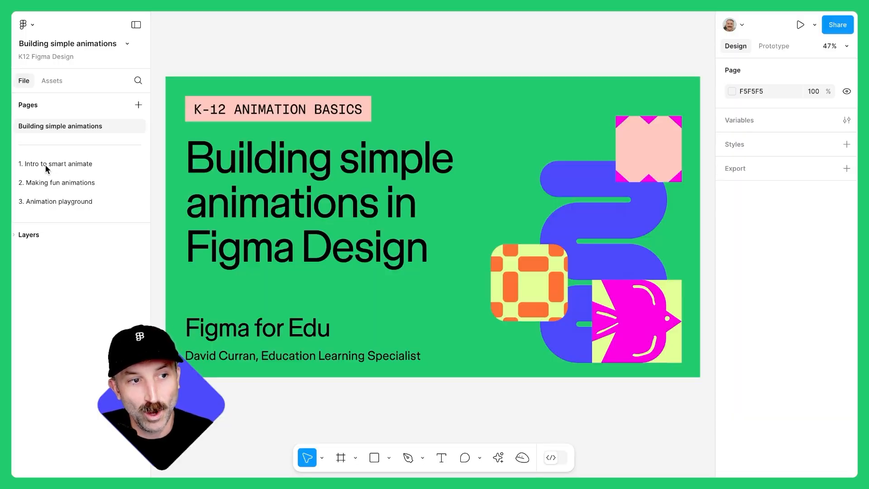
- Go to the '1. Intro to smart animate' page and view Example 1 on the canvas
click(56, 163)
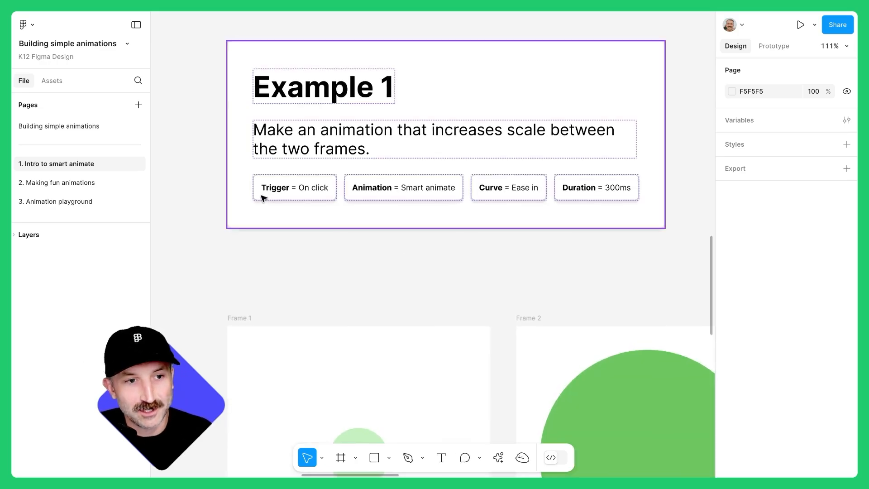
click(489, 283)
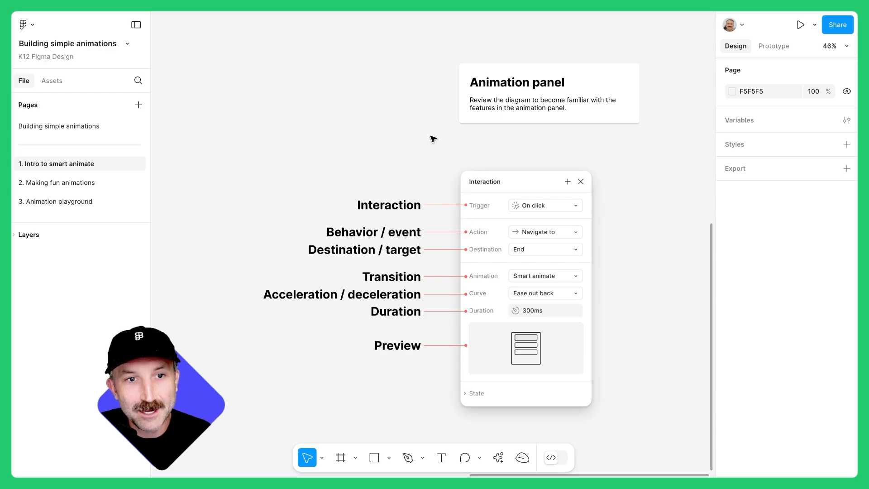
mouse_move(464, 154)
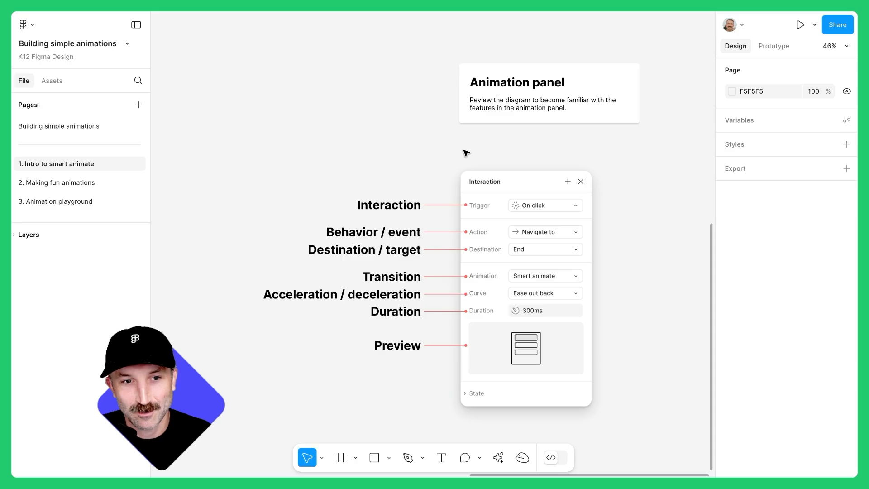
mouse_move(377, 158)
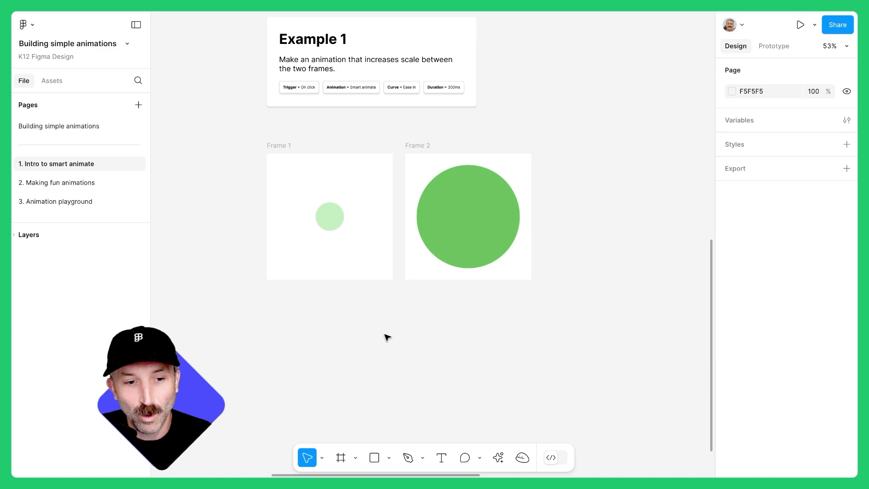
- Create Frame 9 with a small light-green circle and duplicate it as Frame 10 with a large green circle
click(341, 457)
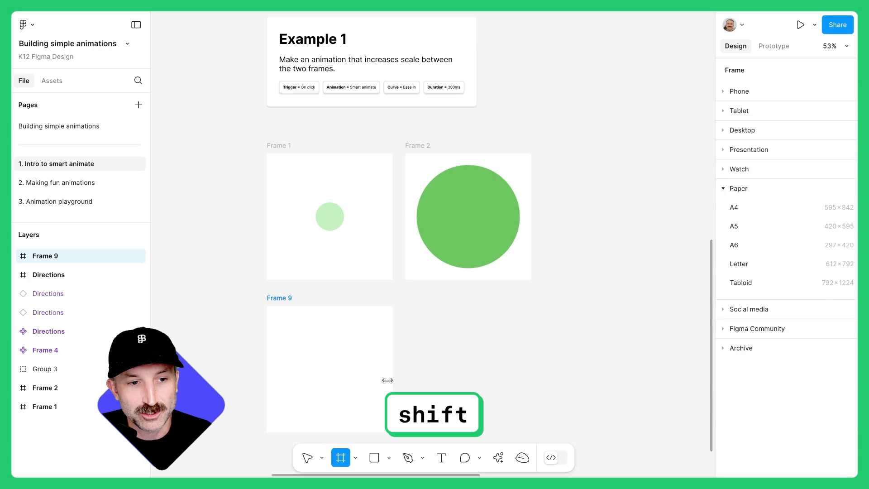
click(388, 457)
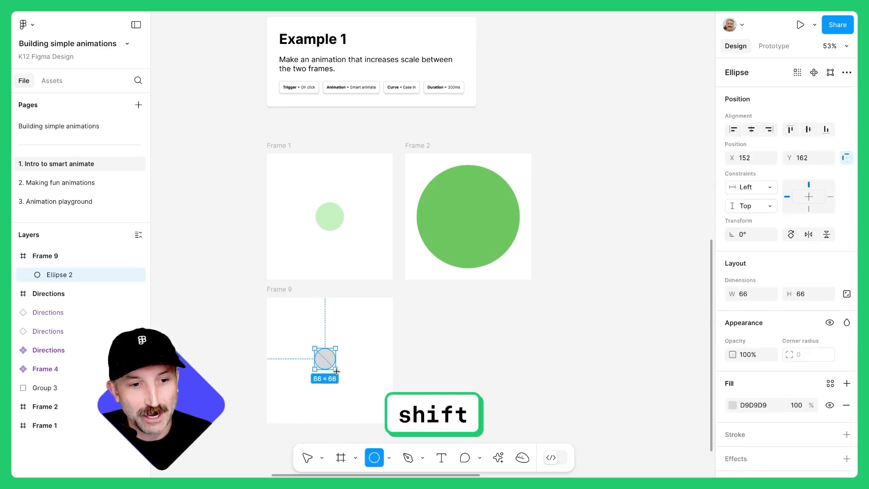
click(733, 405)
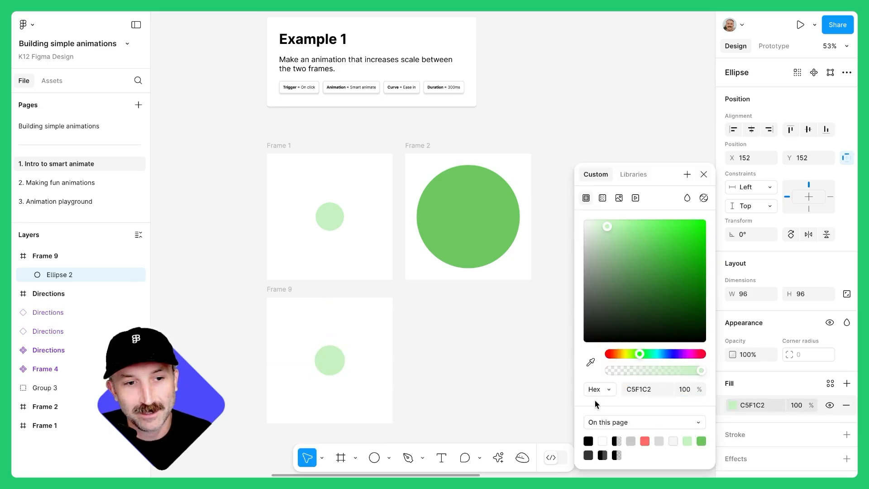
key(ctrl+d)
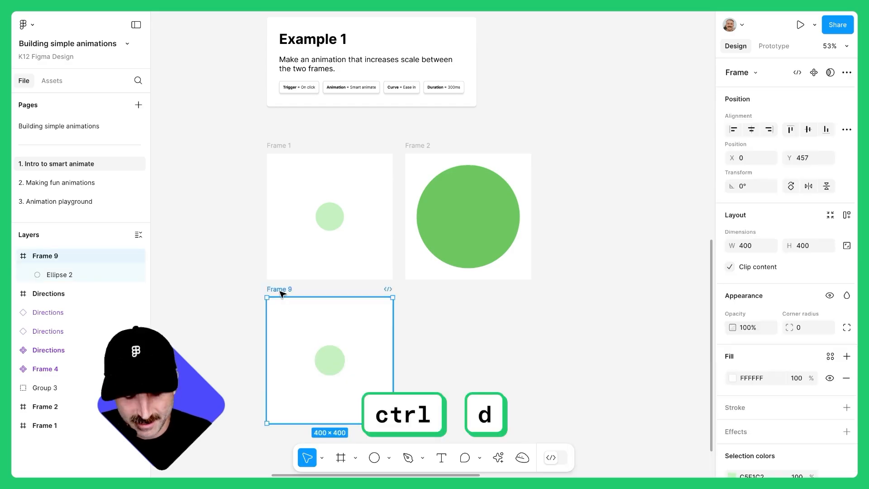
key(ctrl+d)
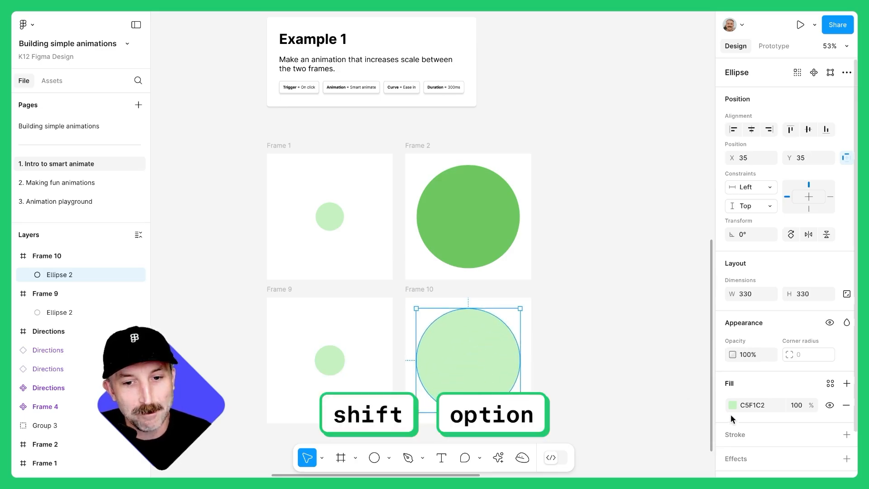
click(732, 405)
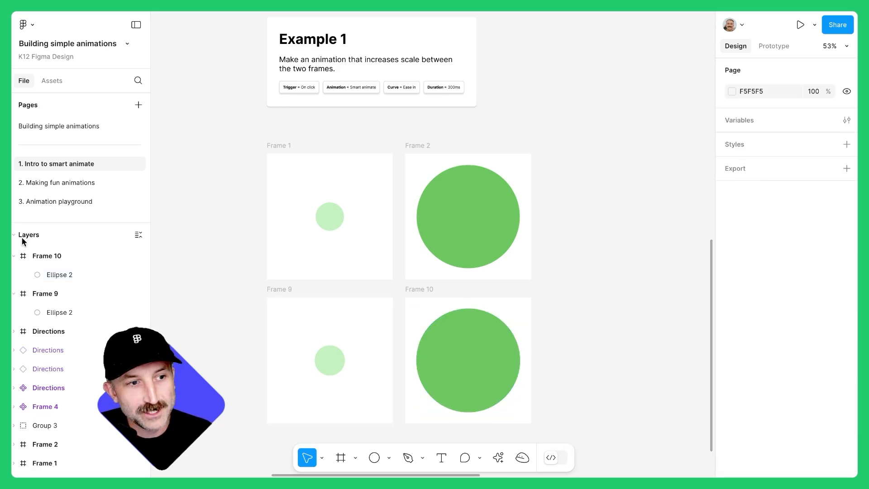
click(45, 294)
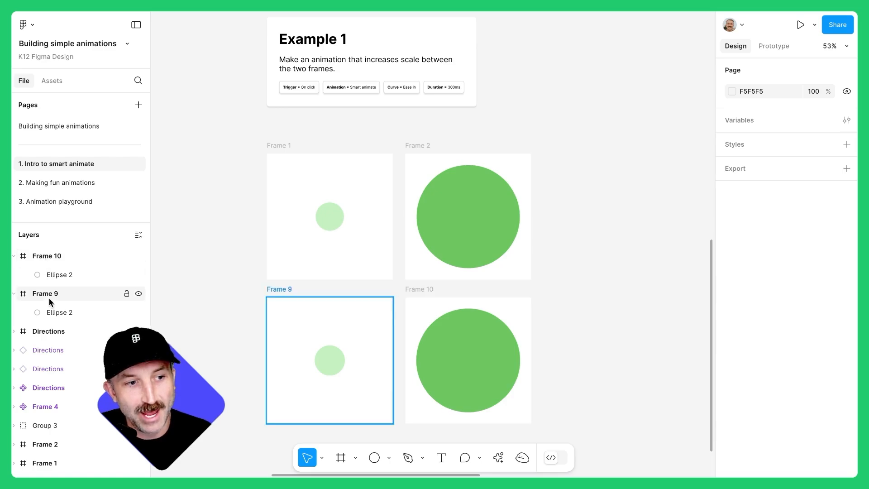
click(59, 312)
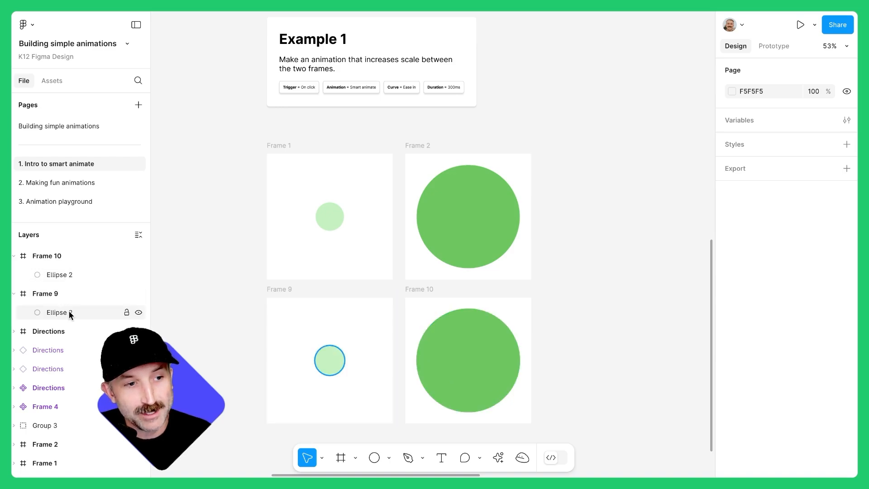
click(59, 274)
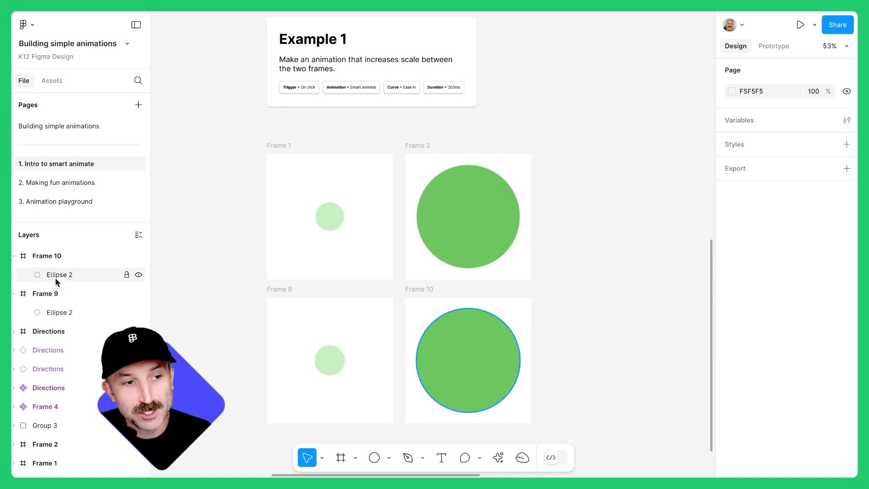
click(59, 312)
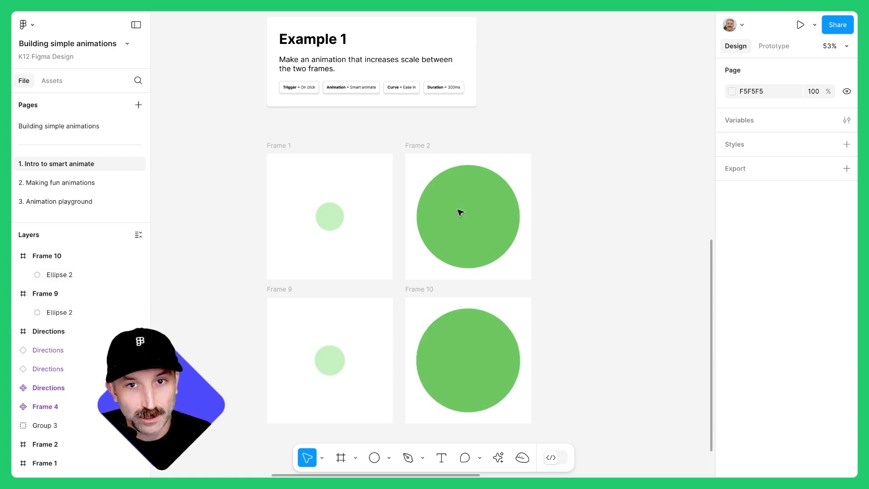
click(774, 47)
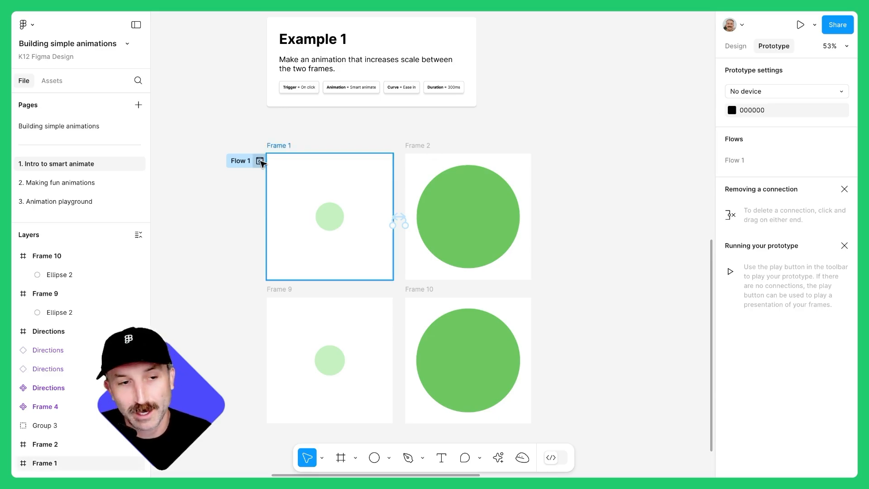
- Play the Flow 1 preview showing the large circle, then close it
click(260, 161)
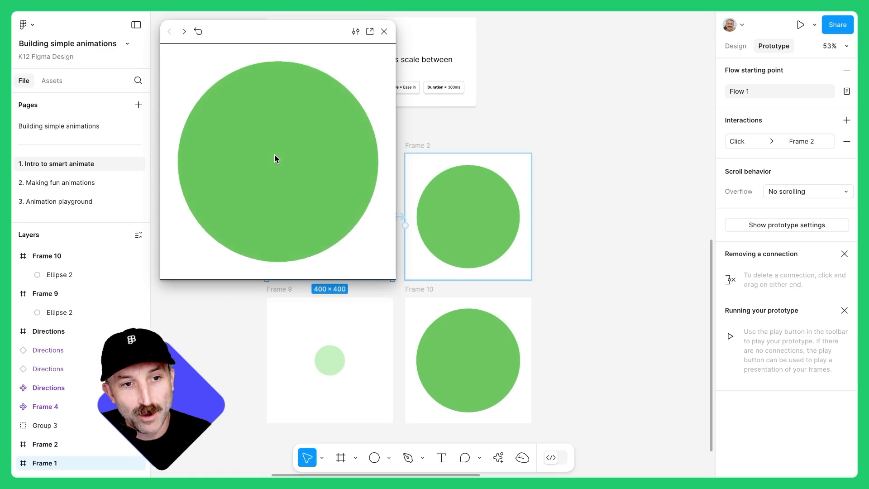
click(383, 31)
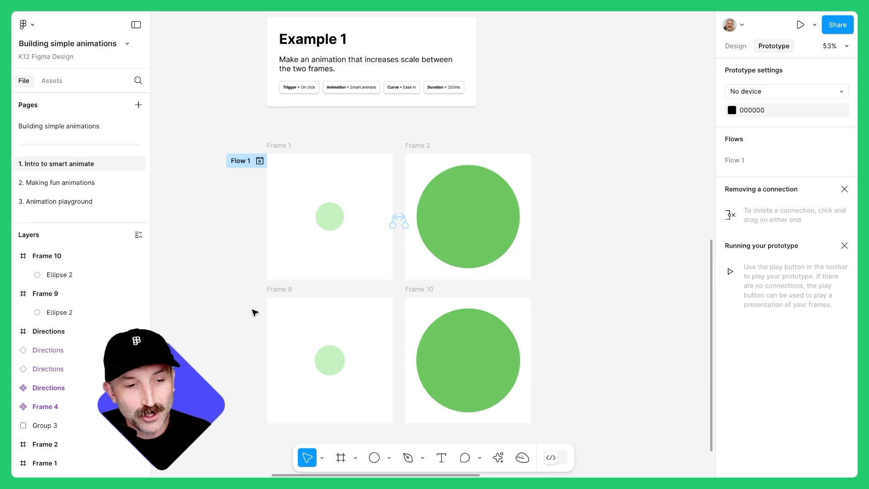
- Link Frame 9 to Frame 10 with Smart animate, Ease out, 300ms, starting Flow 2
click(329, 360)
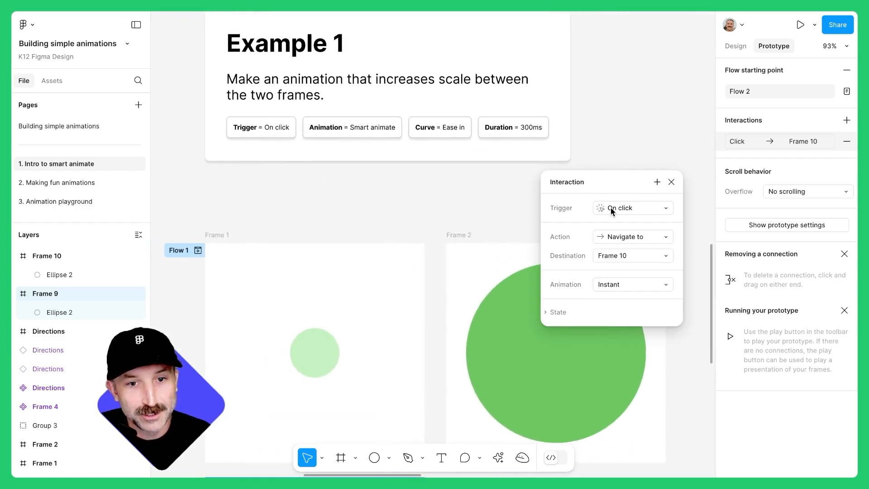
mouse_move(596, 257)
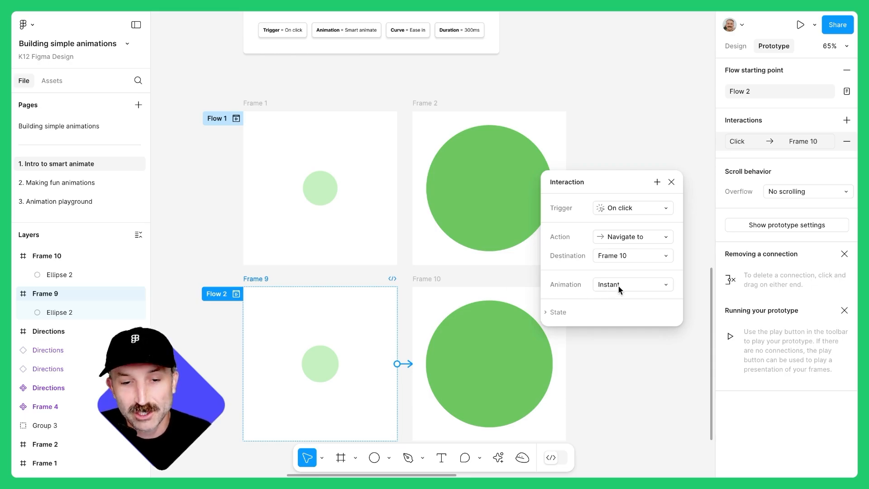
click(632, 284)
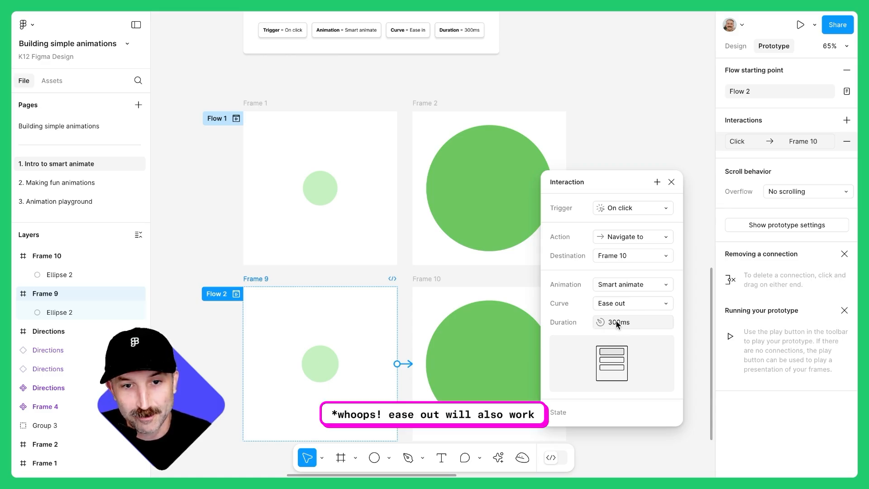
click(488, 364)
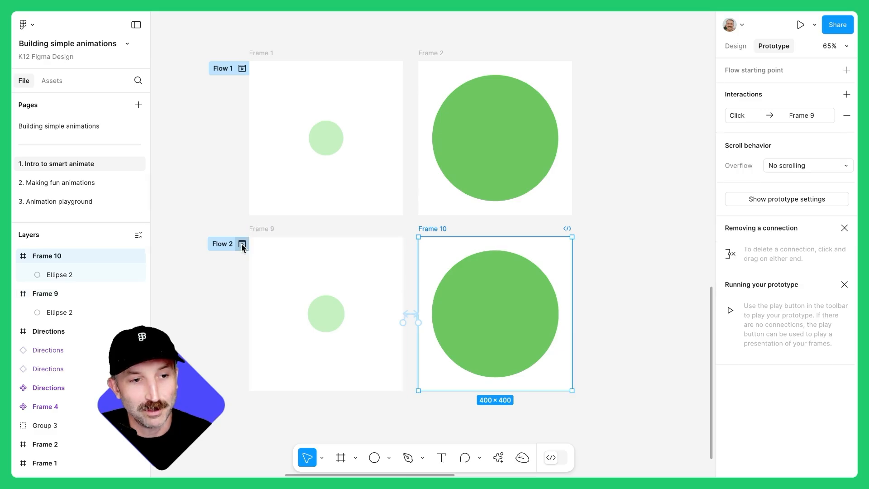
- Preview Flow 2 and trigger the circle transition in the preview window
click(242, 244)
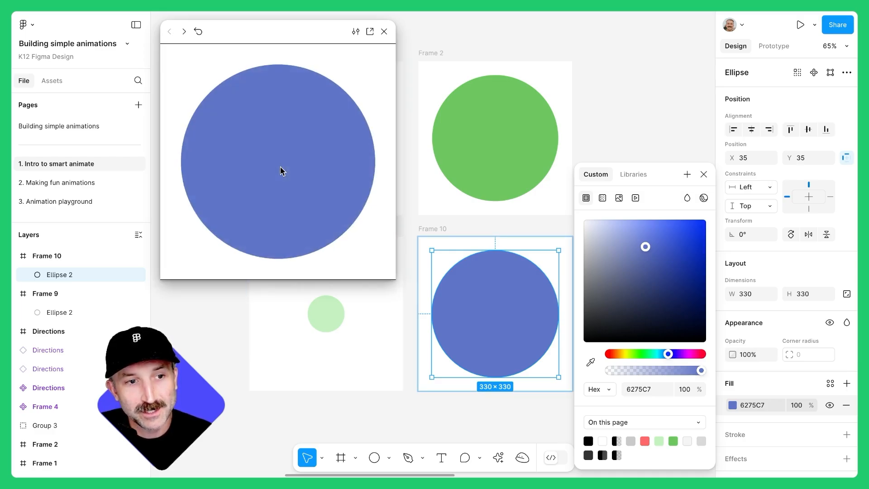
mouse_move(333, 345)
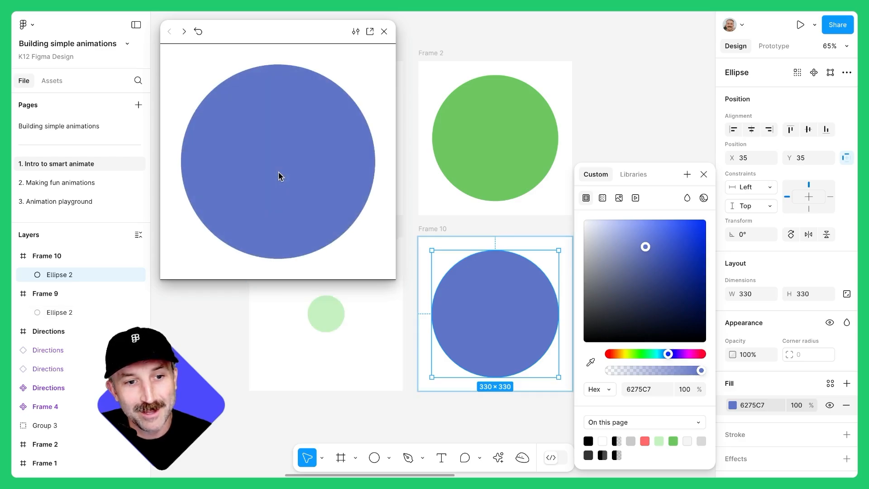
click(773, 46)
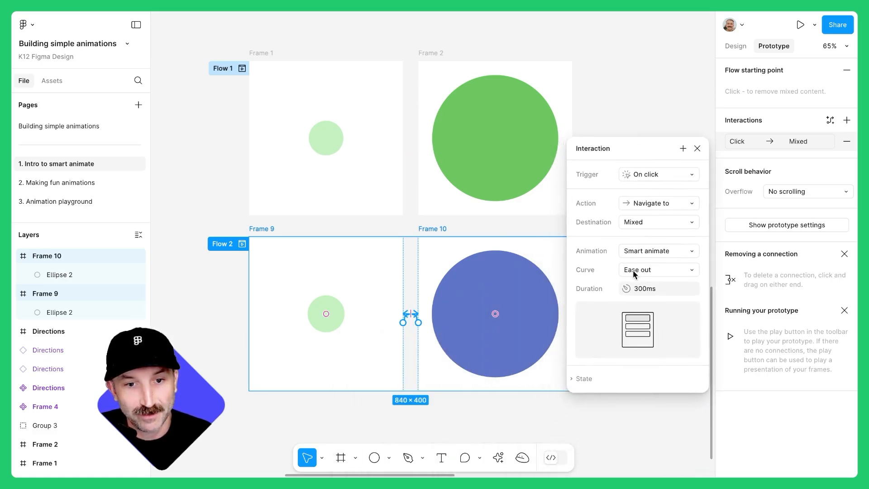
- Set Flow 2's curve to Ease in and out back and replay the circle animation
click(658, 269)
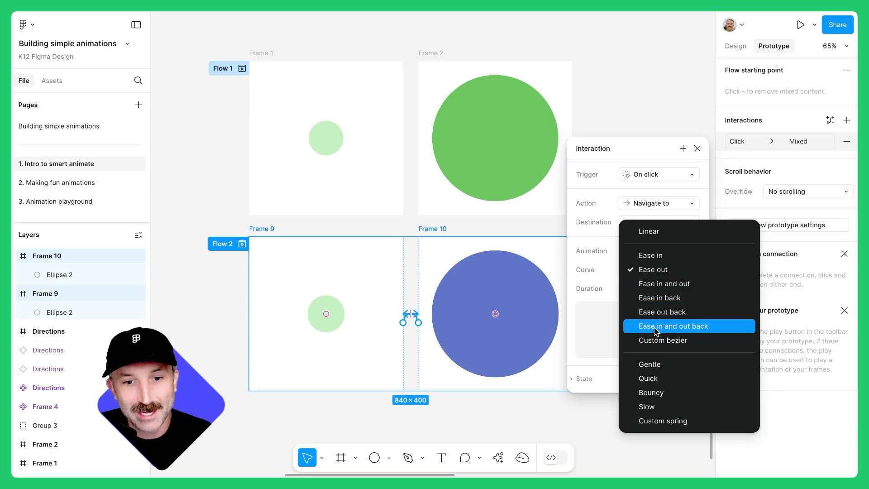
click(673, 326)
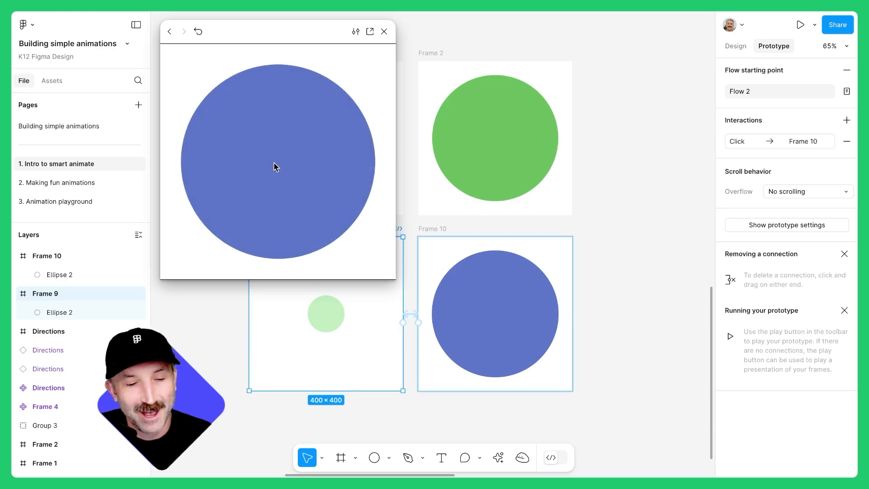
click(383, 31)
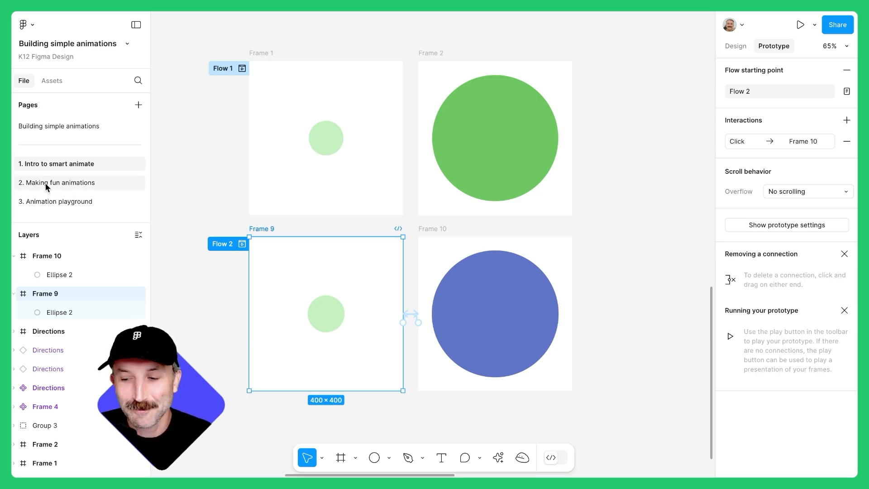
- Go to the '2. Making fun animations' page and preview Flow 2 at 100% window size
click(57, 182)
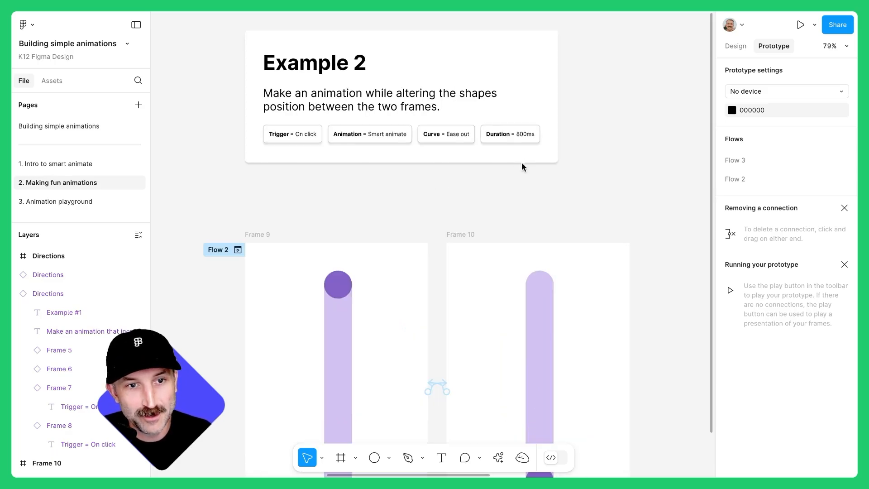
mouse_move(500, 154)
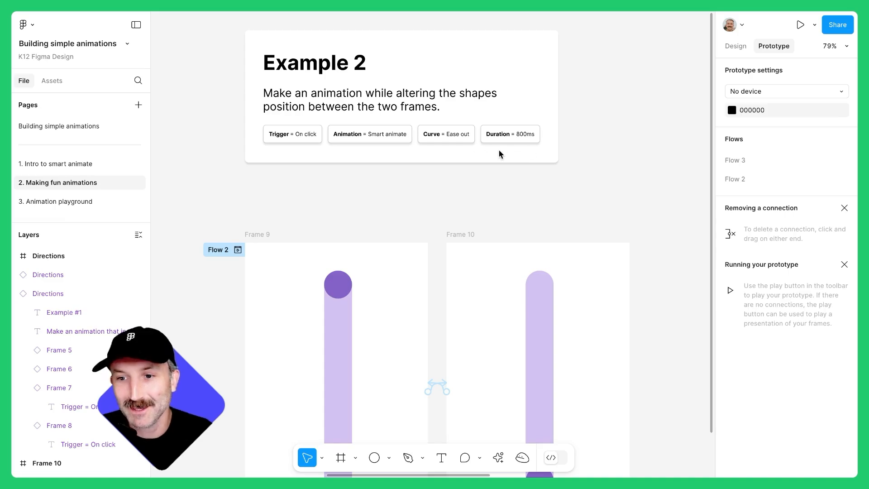
mouse_move(767, 43)
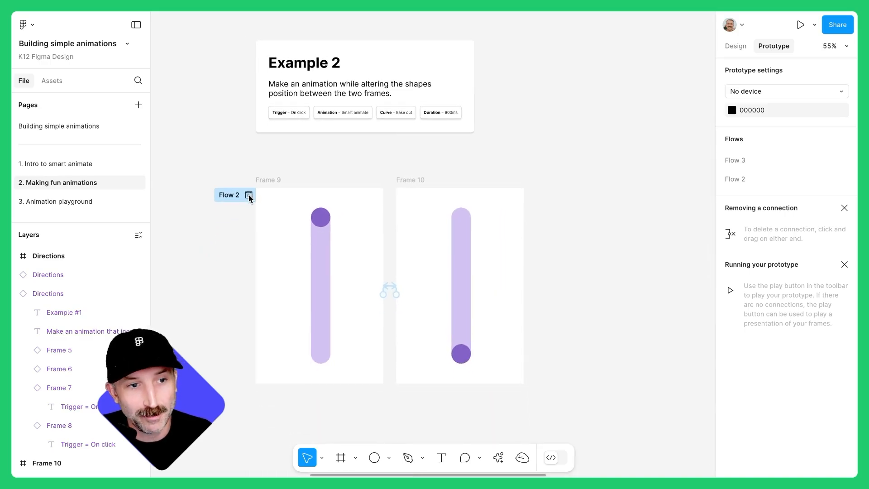
click(249, 195)
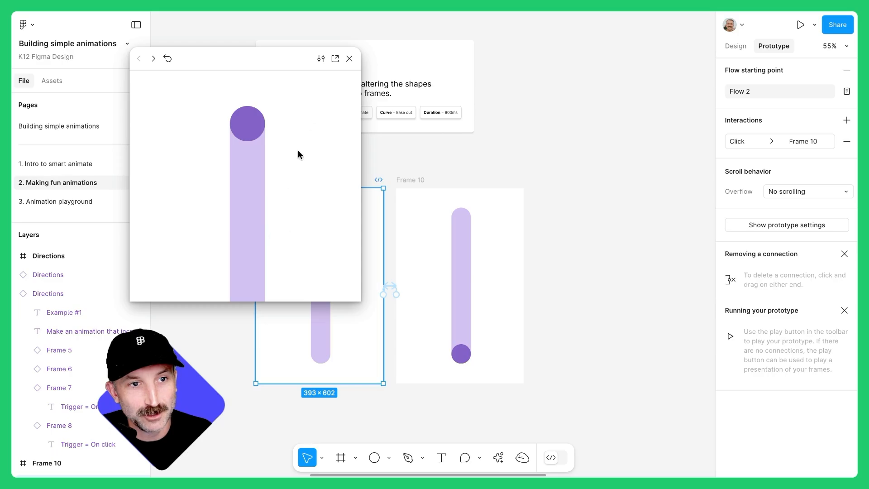
click(321, 59)
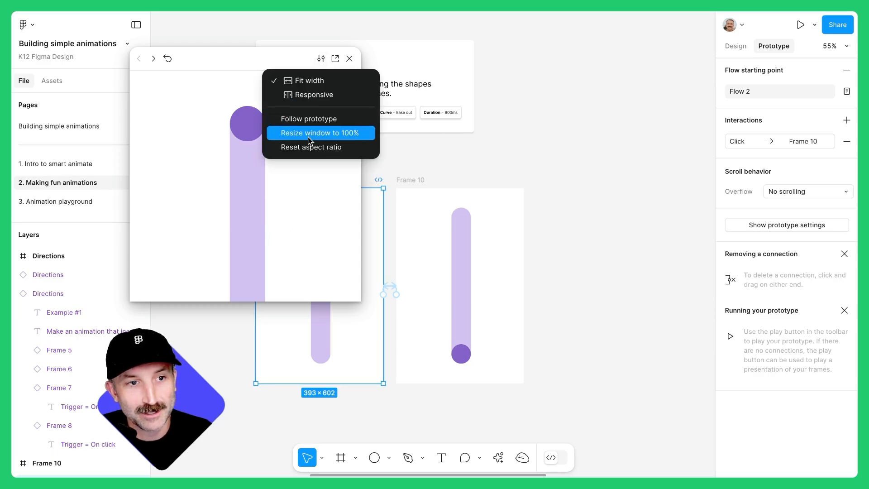
click(319, 132)
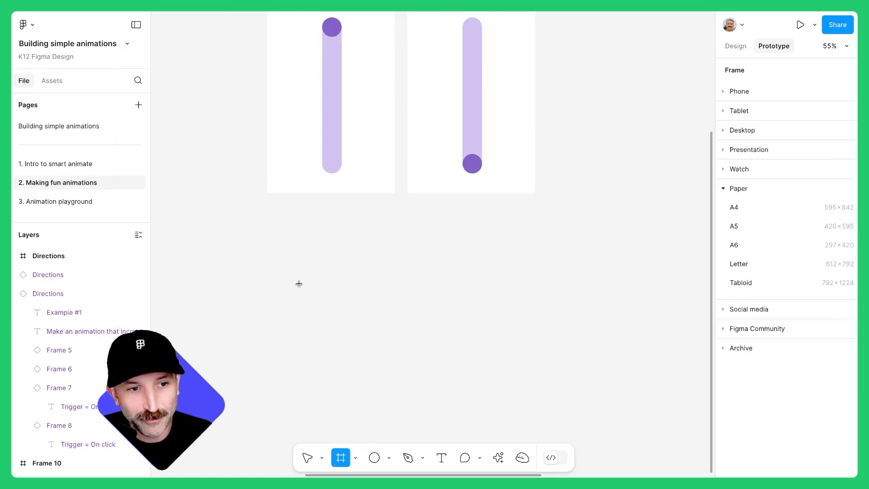
- Create Frame 11 with a centered lavender pill rectangle, corner radius 100, width 52
drag(273, 226, 393, 349)
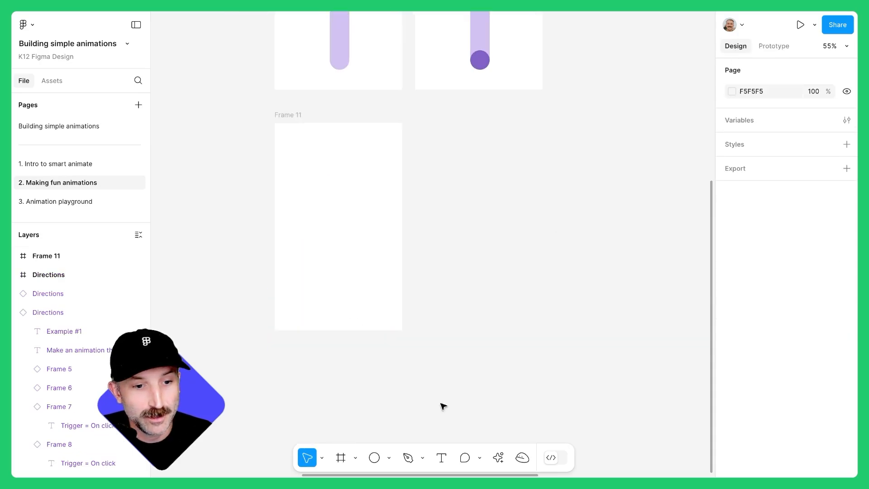
click(389, 458)
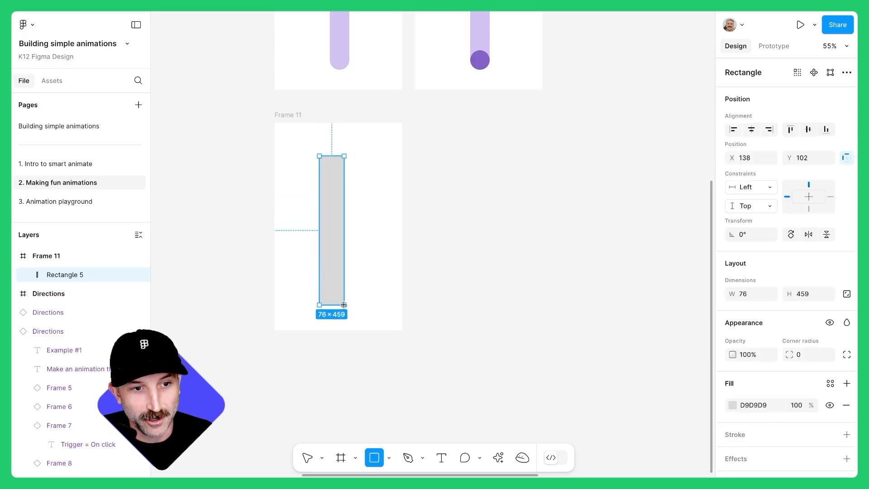
drag(331, 227, 344, 228)
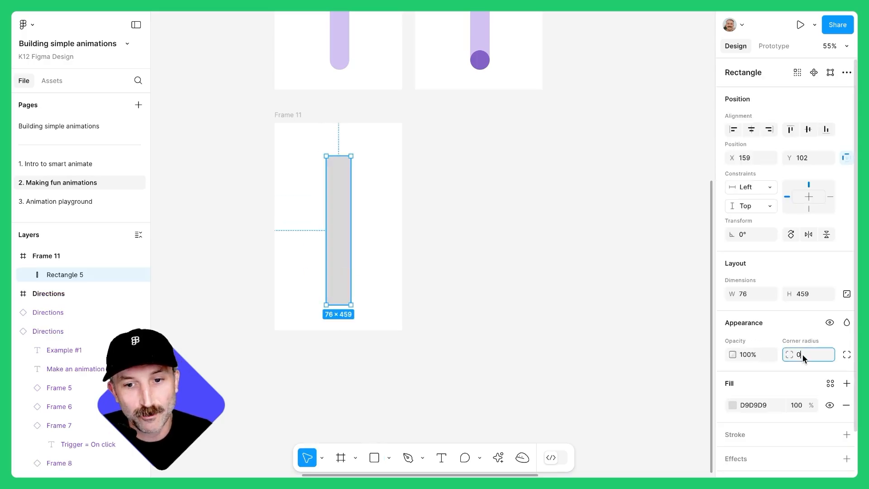
text(100)
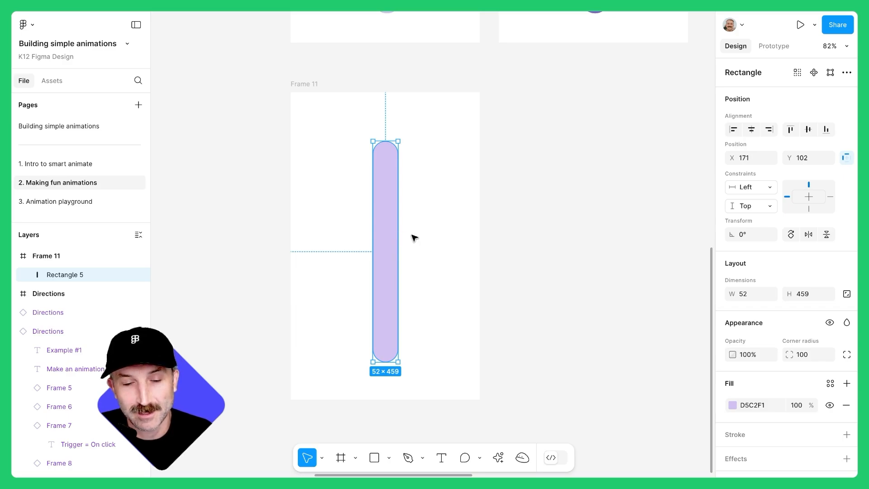
click(388, 457)
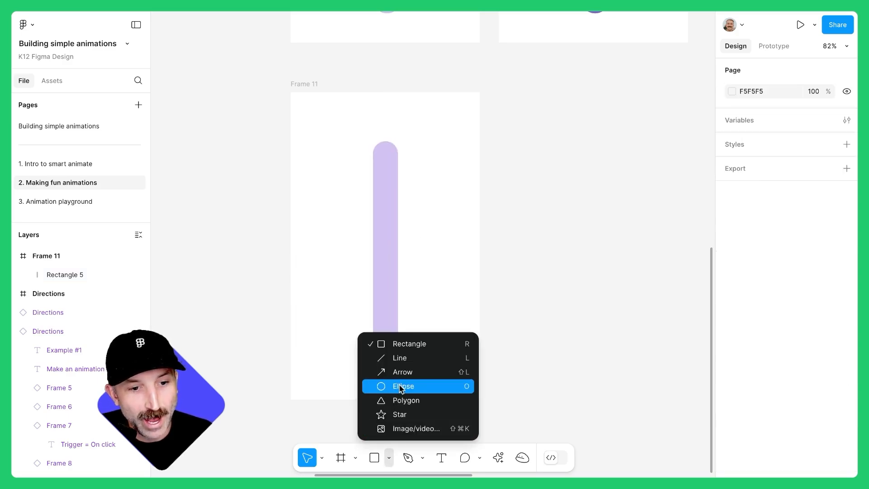
- Add a 52×52 purple circle (8562C7) on the pill's top end in Frame 11
click(403, 386)
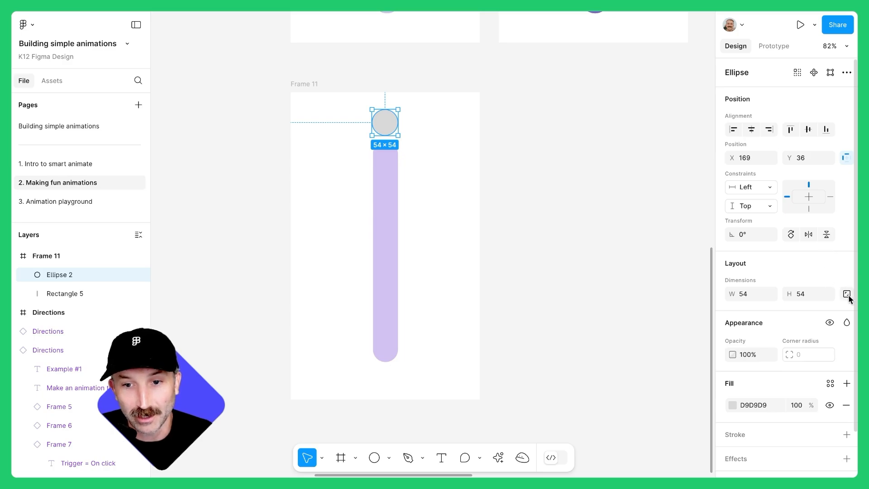
click(751, 294)
text(52)
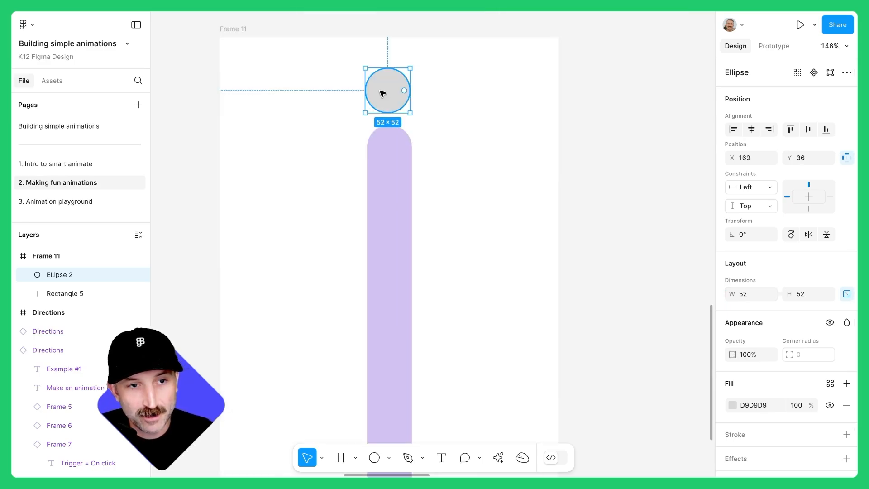
drag(387, 91, 389, 148)
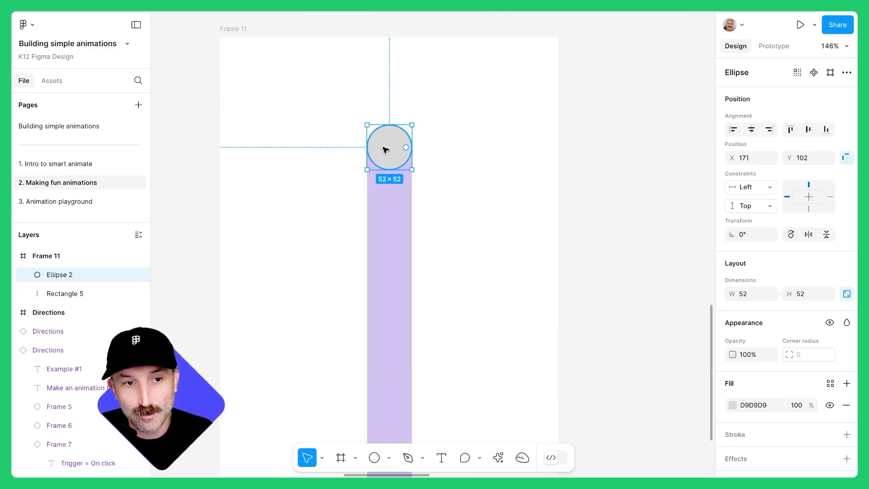
click(732, 405)
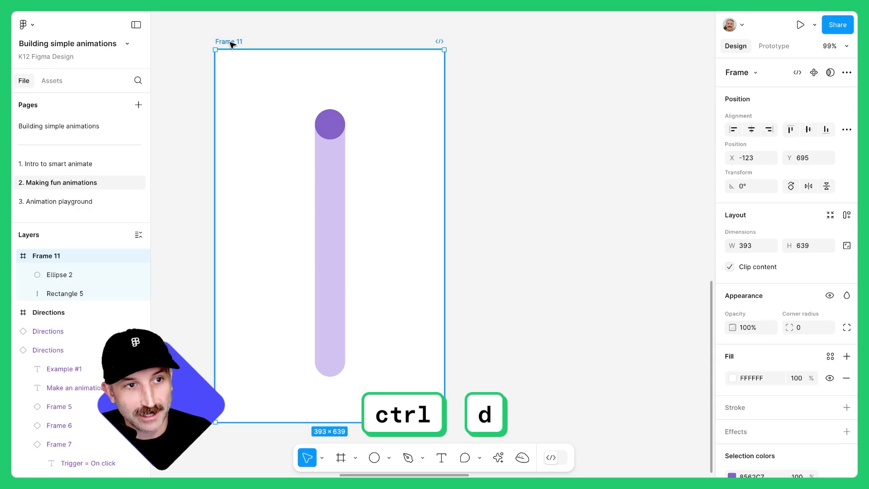
- Duplicate Frame 11 as Frame 12 and move its circle to the pill's bottom end
key(ctrl+d)
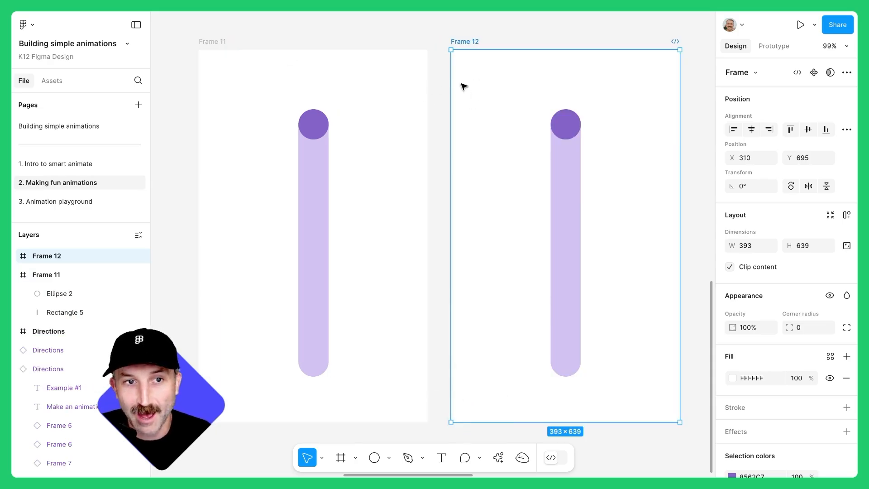
click(564, 124)
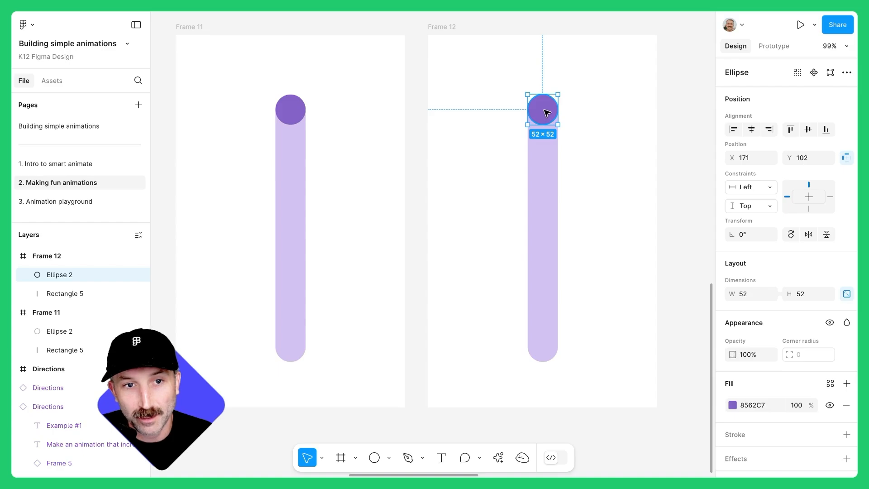
drag(543, 109, 543, 344)
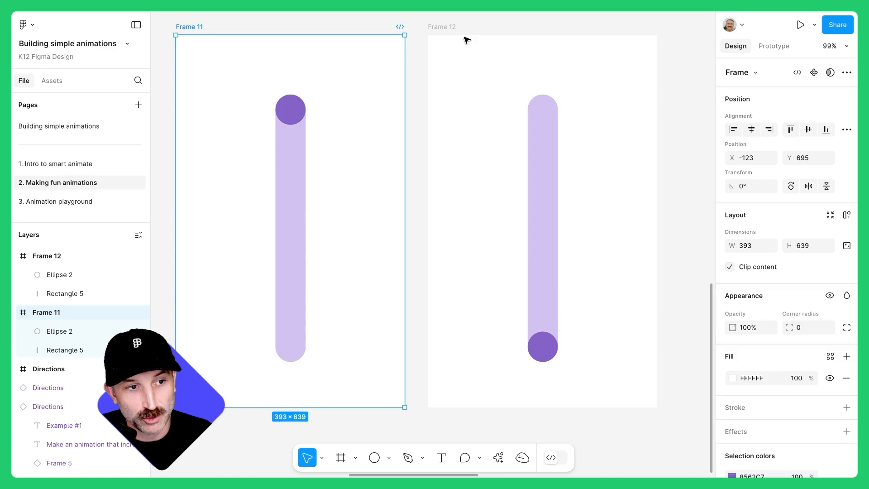
click(60, 331)
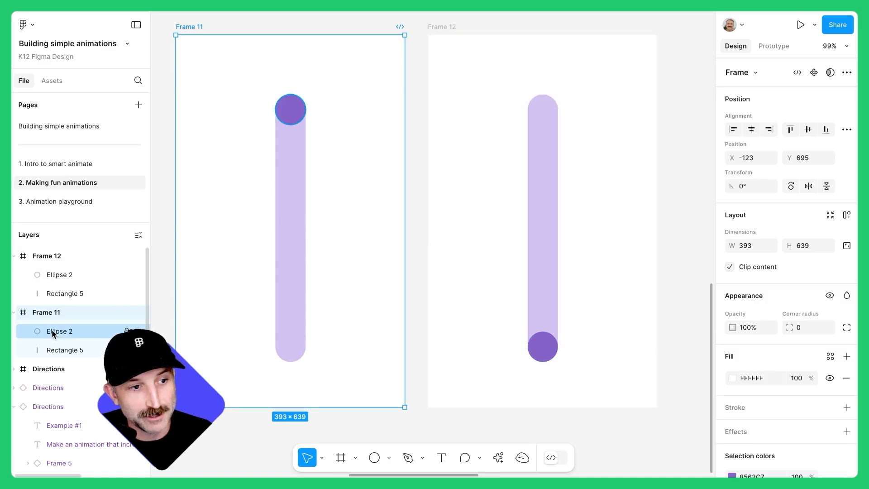
click(64, 350)
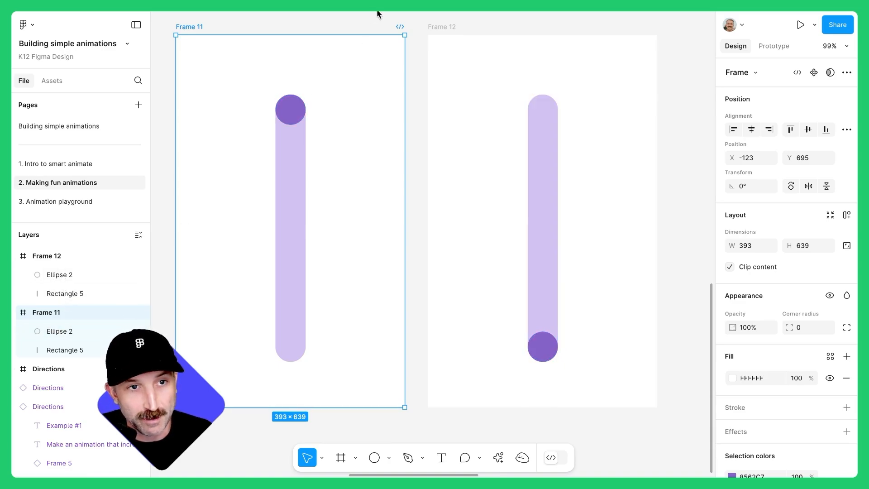
- Link Frame 11 to Frame 12 on click with Smart animate and an adjusted easing curve, then preview Flow 3
click(773, 46)
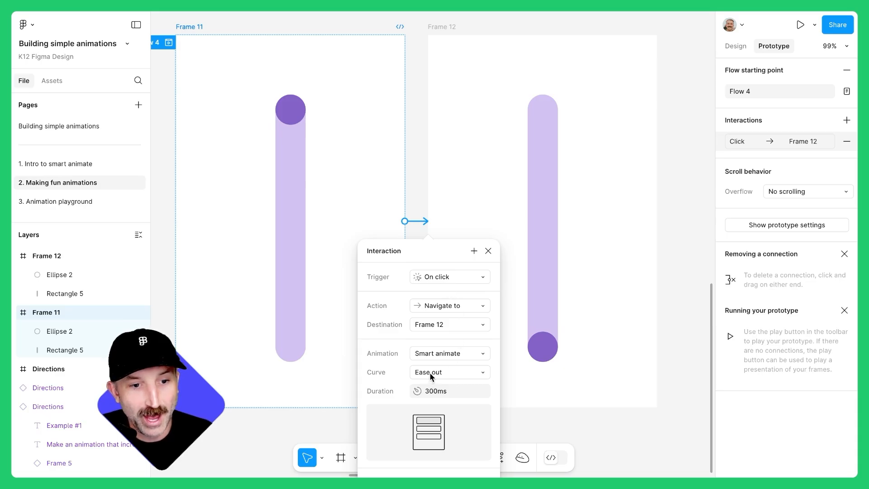
click(449, 391)
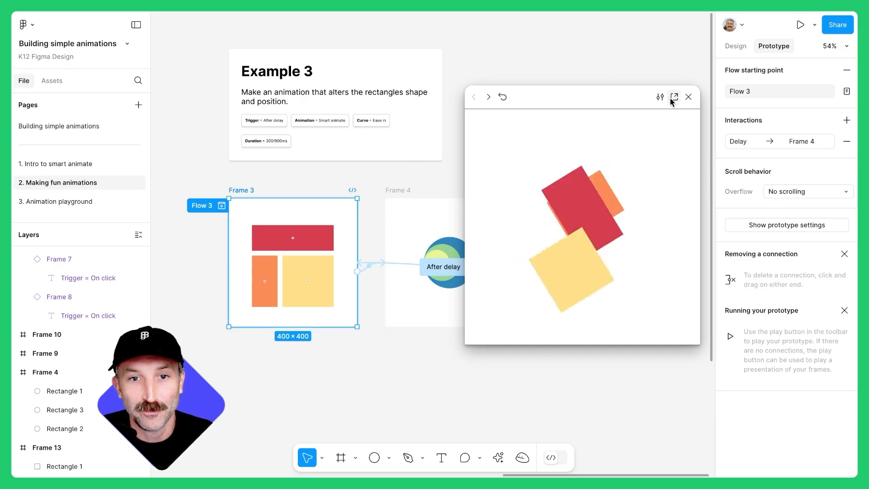
- Close the Flow 3 preview and add a new empty Frame 14 on the page
click(689, 97)
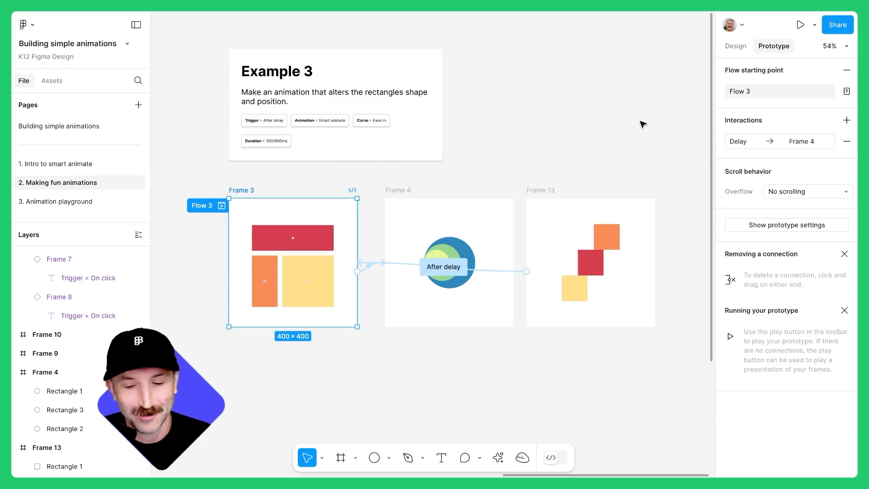
click(736, 46)
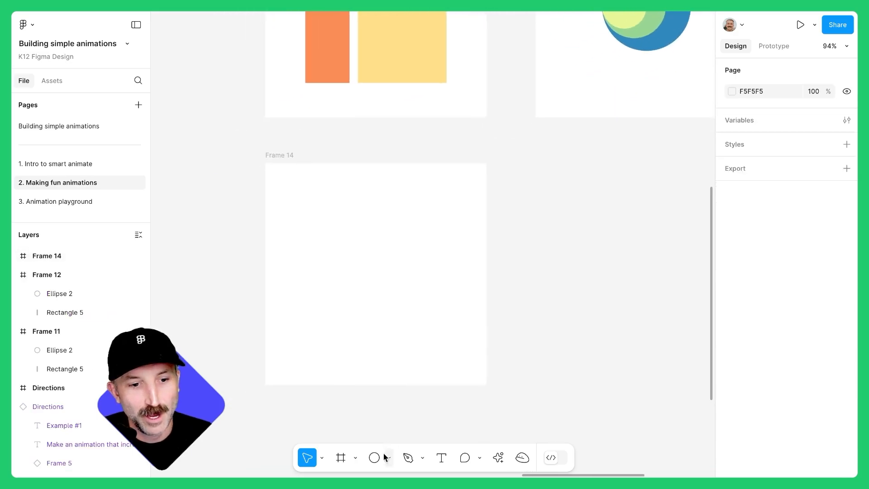
- Draw a yellow 180×180 square in Frame 14 and an 80-wide orange FC8D59 copy beside it on the left
click(374, 458)
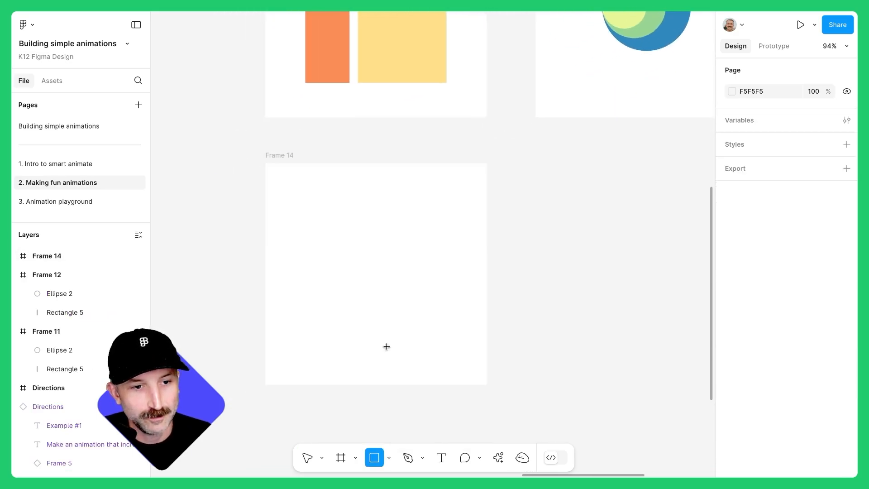
drag(347, 253, 447, 347)
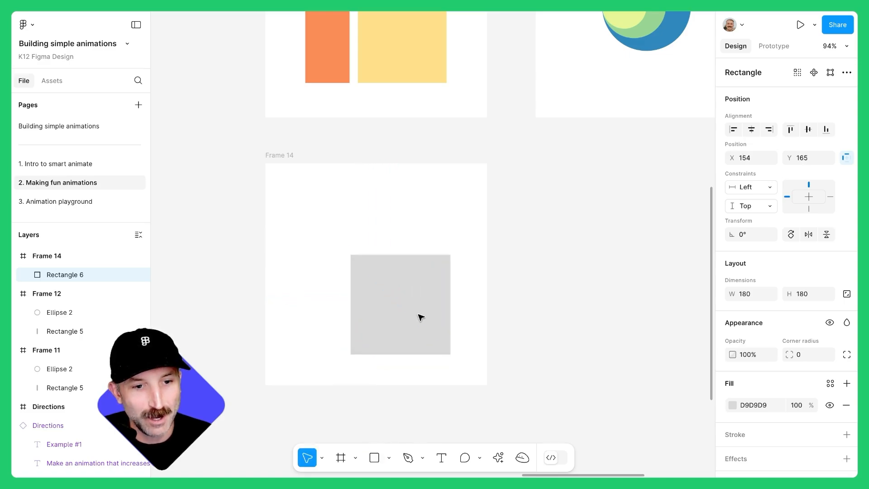
click(733, 405)
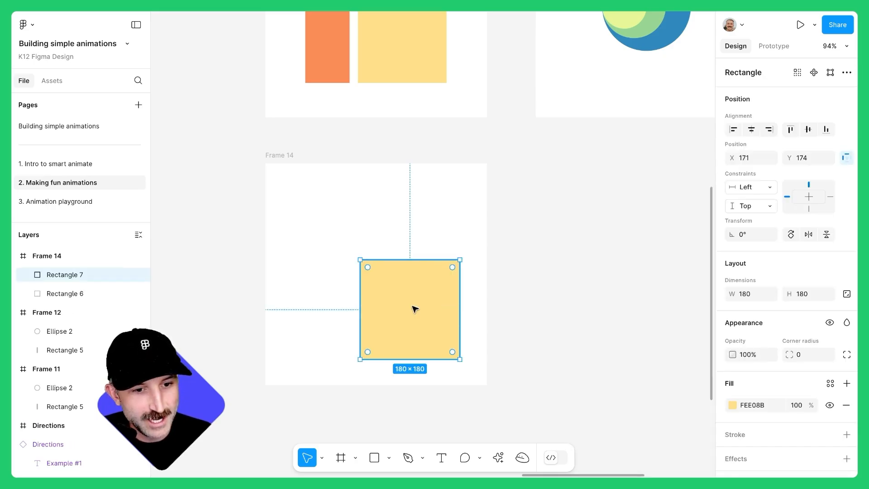
drag(410, 309, 341, 246)
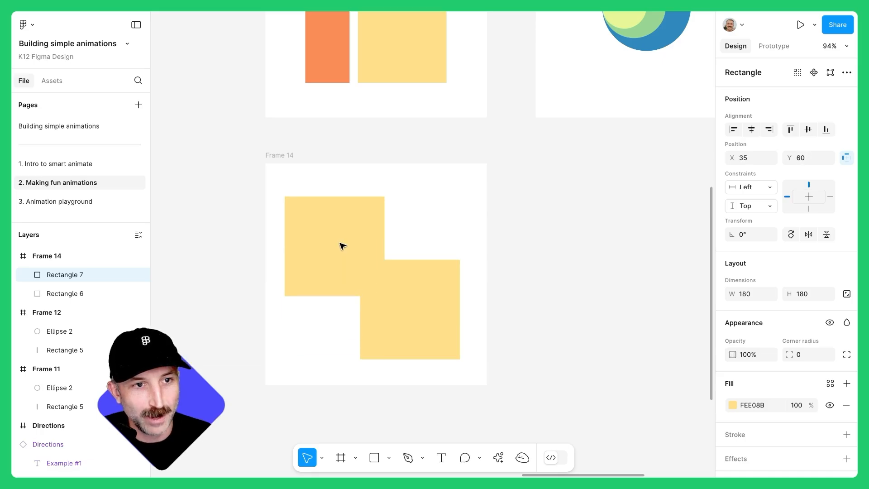
click(731, 405)
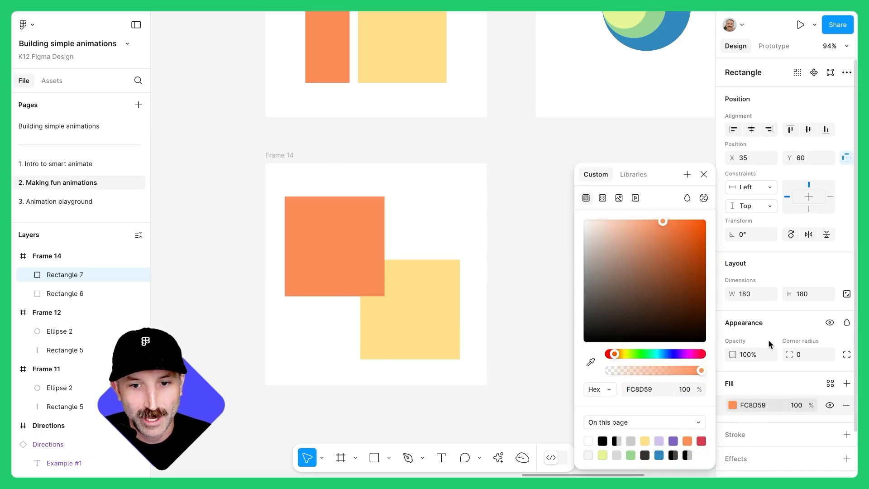
click(745, 294)
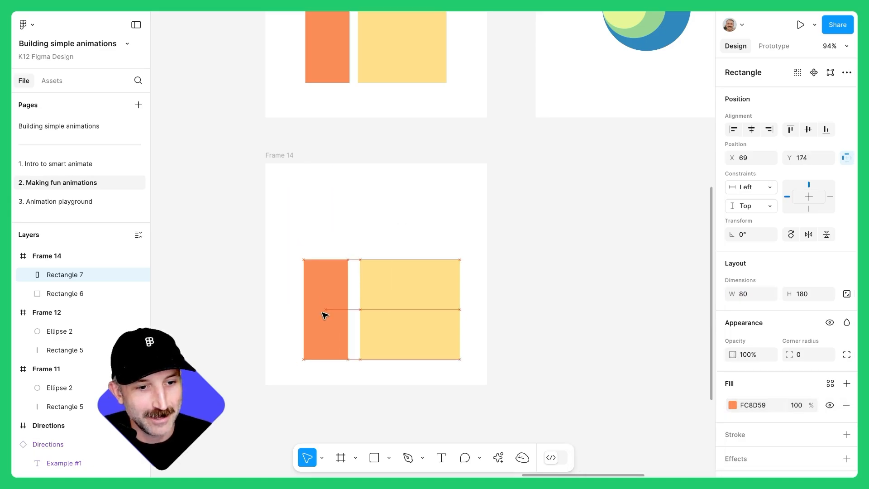
- Duplicate the orange bar as a red D53E4F bar rotated -90° and place it above the other shapes
key(ctrl+d)
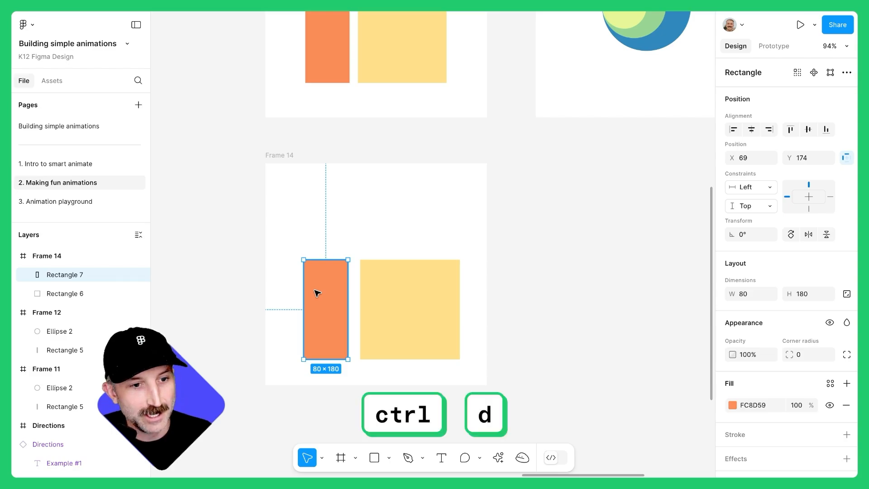
key(ctrl+d)
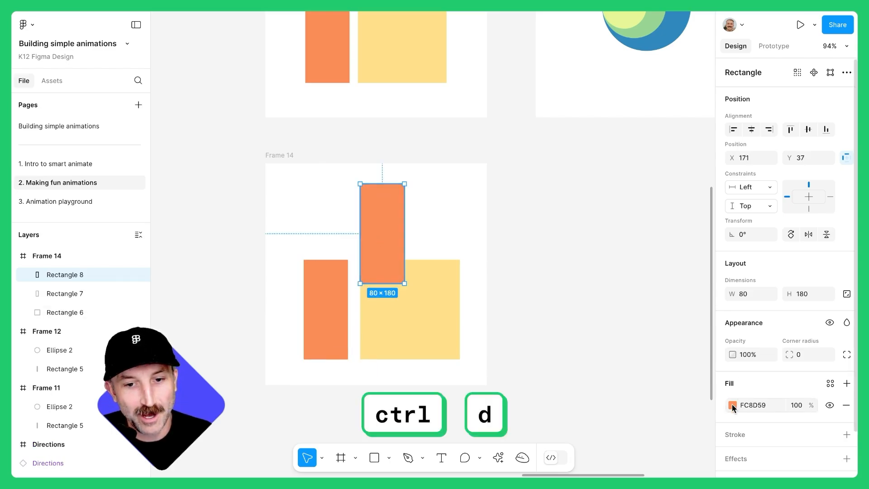
click(733, 405)
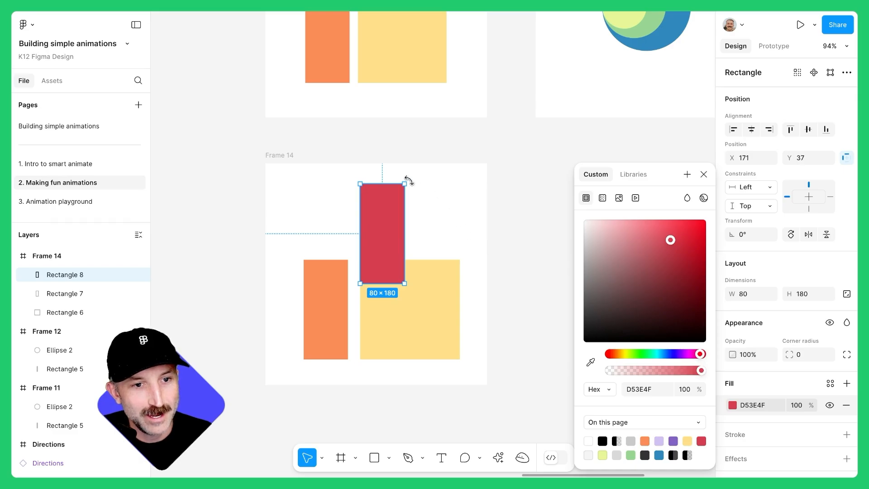
drag(409, 180, 344, 222)
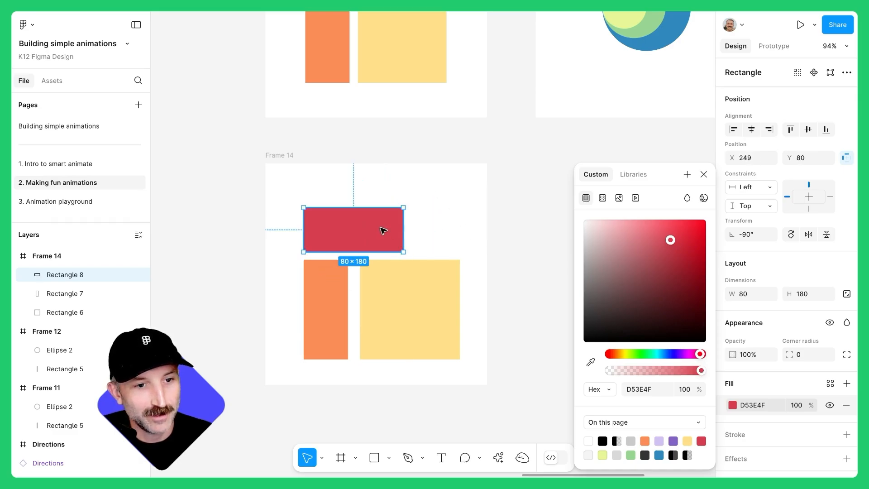
drag(406, 231, 427, 233)
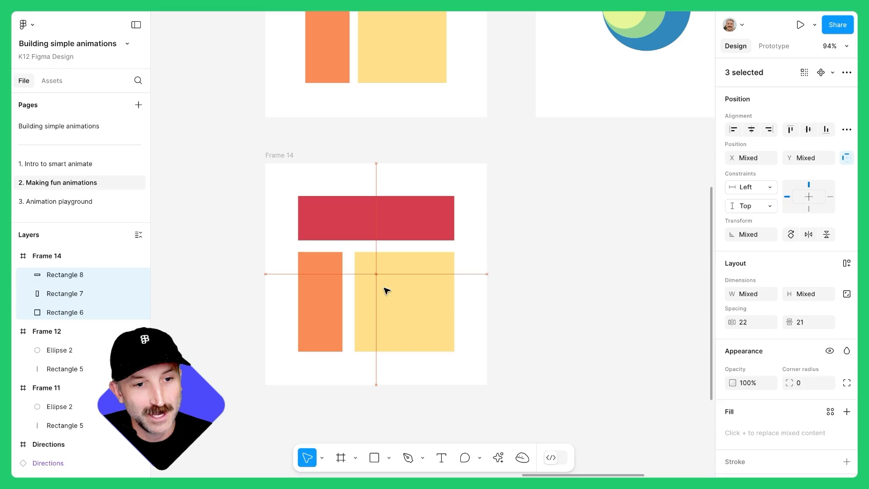
click(280, 156)
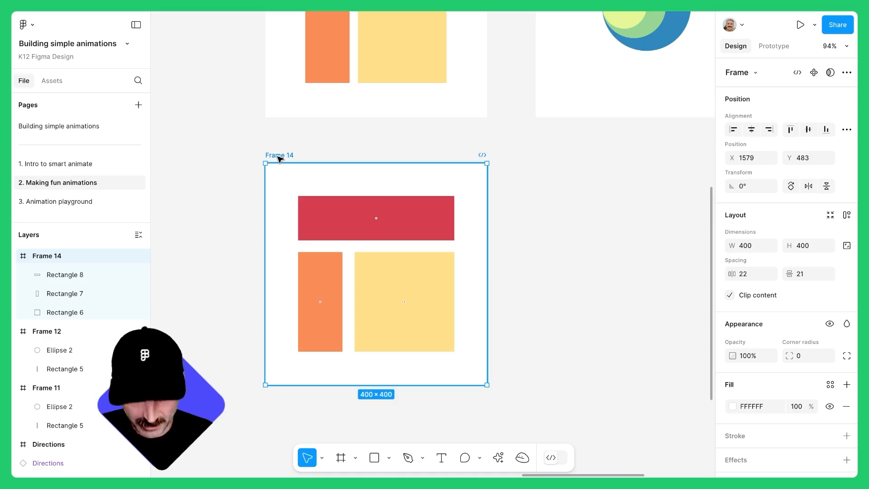
- Duplicate Frame 14 as Frame 15, round its three shapes with corner radius 100 and set the orange one's height to 80
key(ctrl+d)
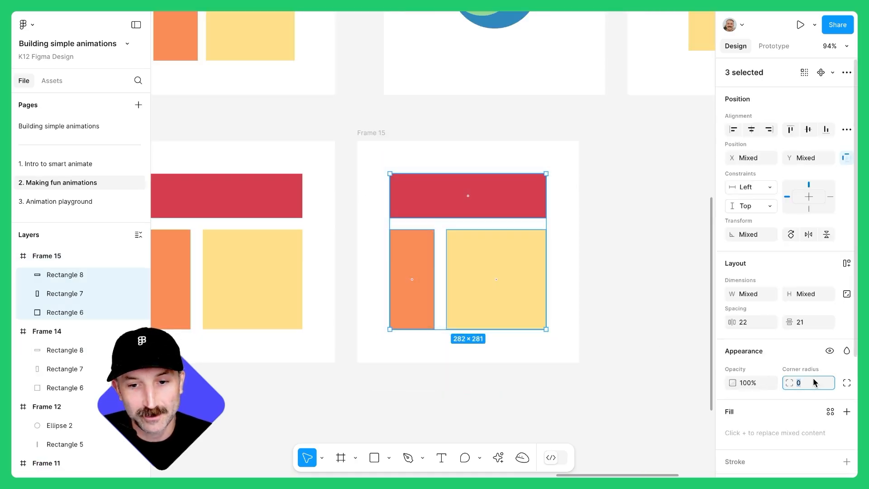
text(100)
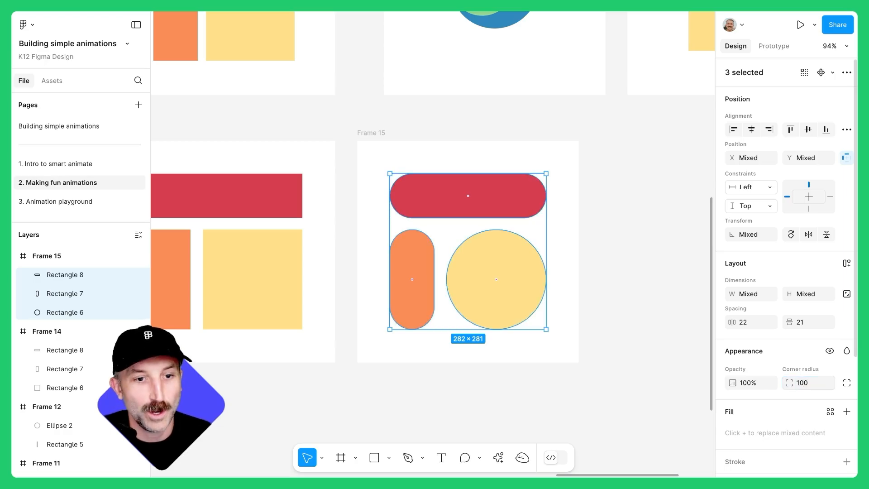
click(412, 280)
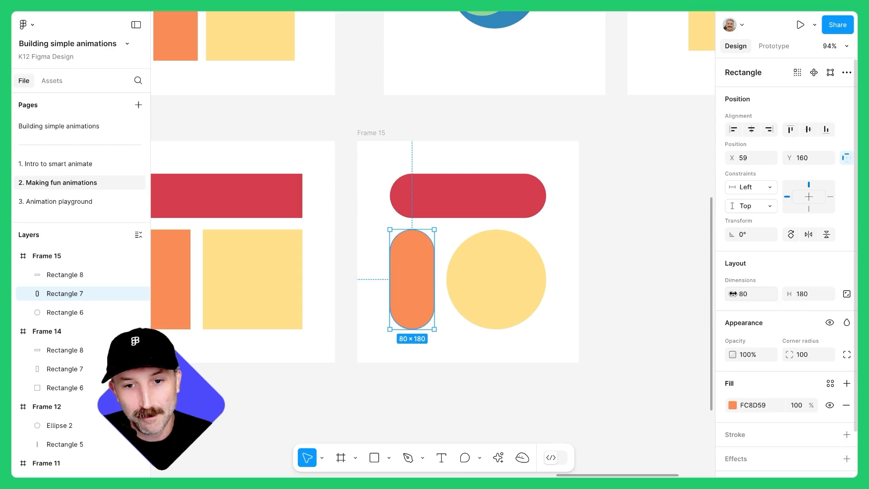
click(809, 293)
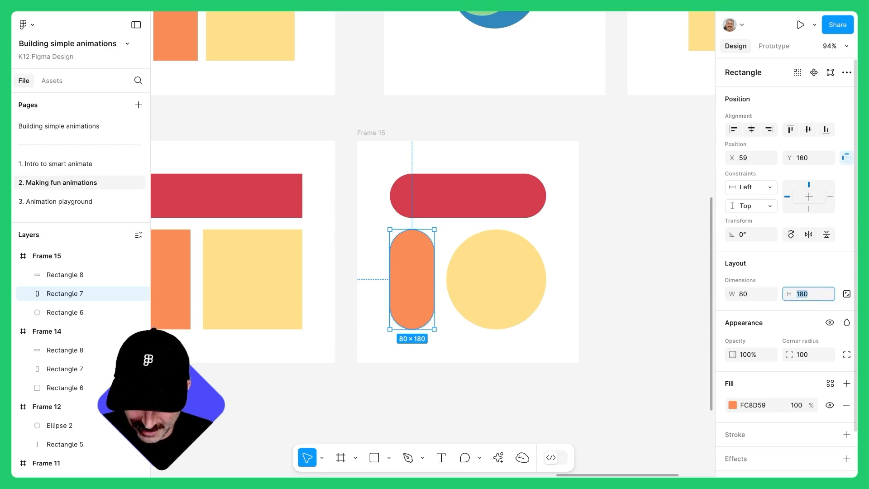
text(80)
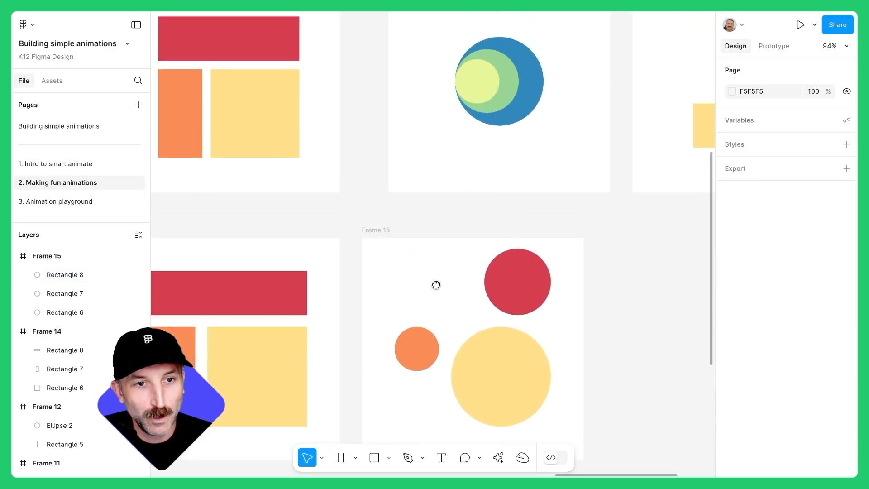
- Nest Frame 15's circles: red over yellow, orange stacked in front at the red circle's left edge
click(501, 376)
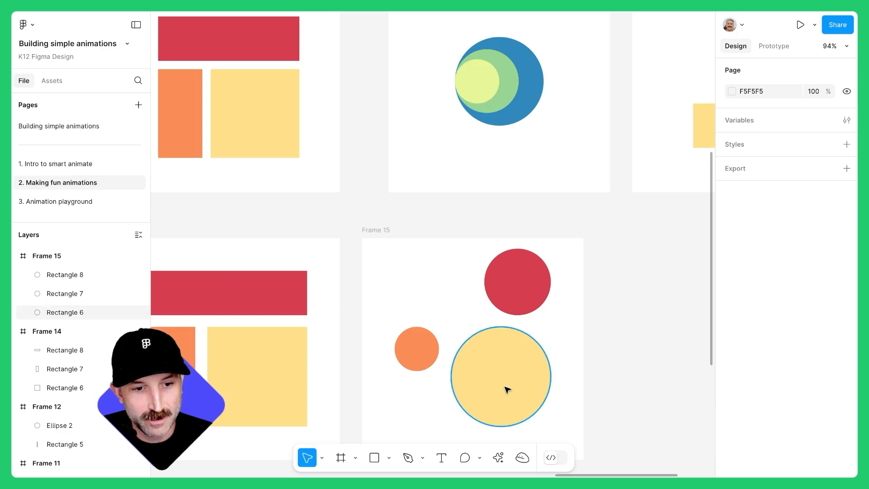
click(501, 376)
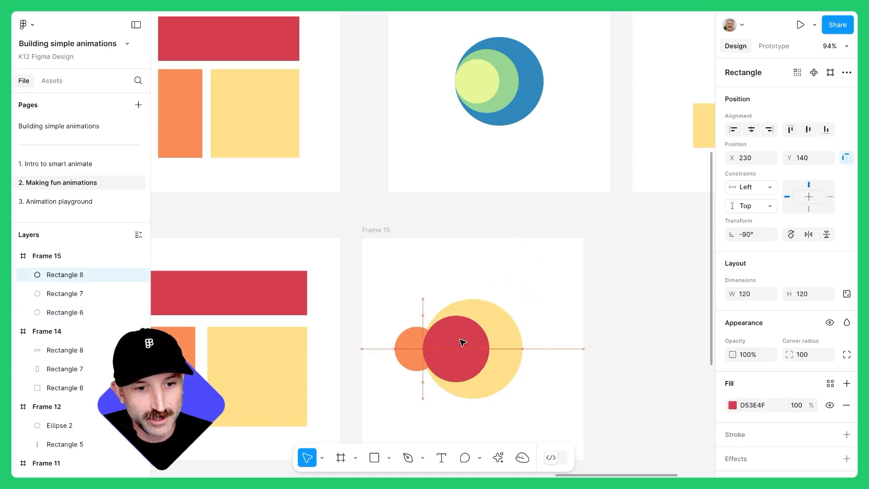
click(65, 293)
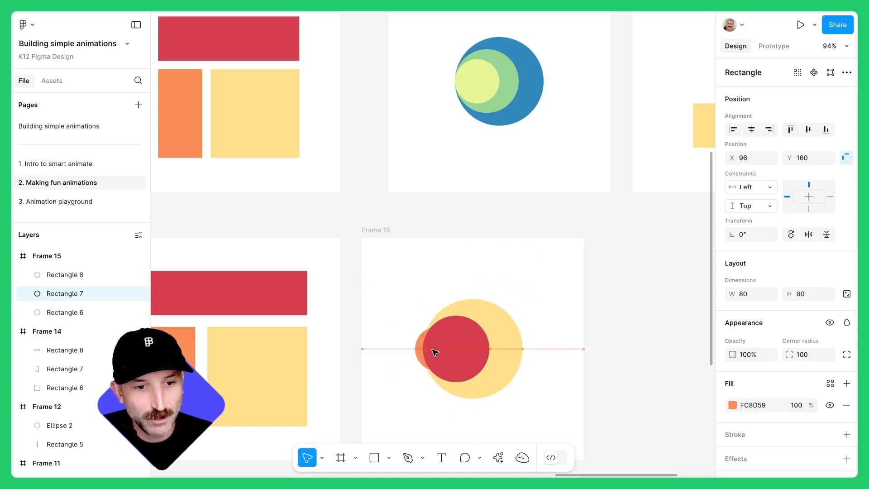
drag(452, 349, 412, 303)
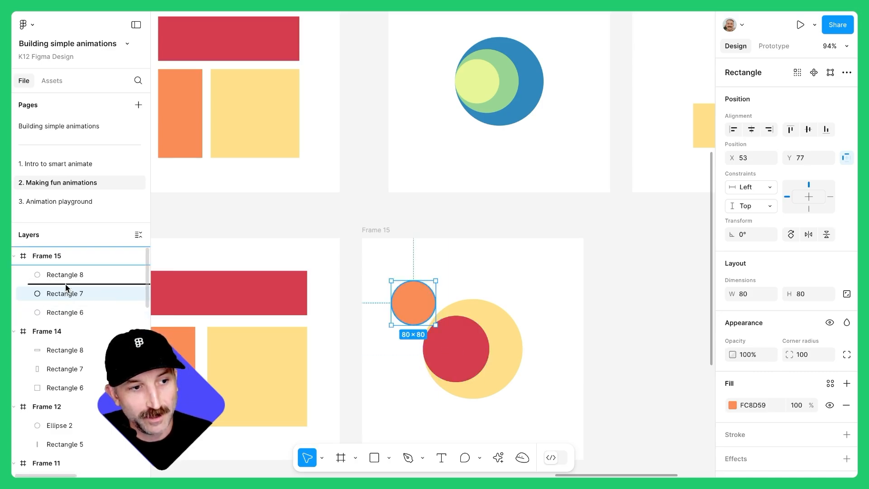
drag(412, 302, 447, 342)
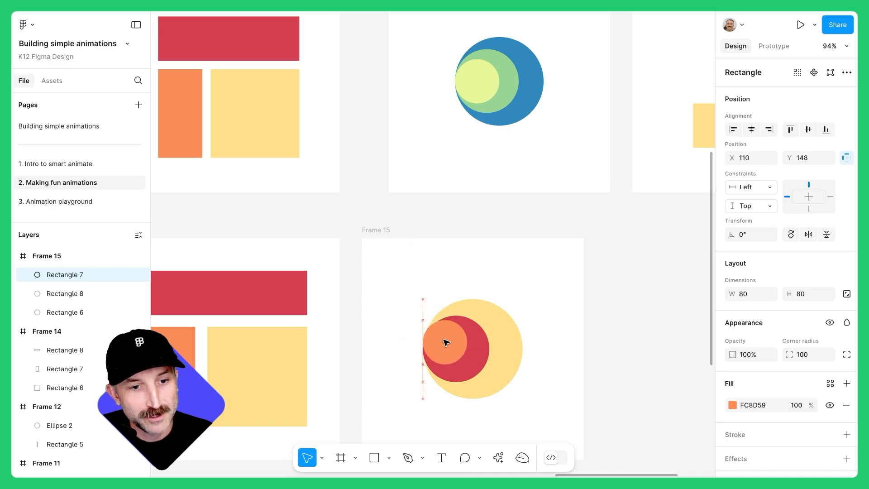
drag(446, 343, 455, 349)
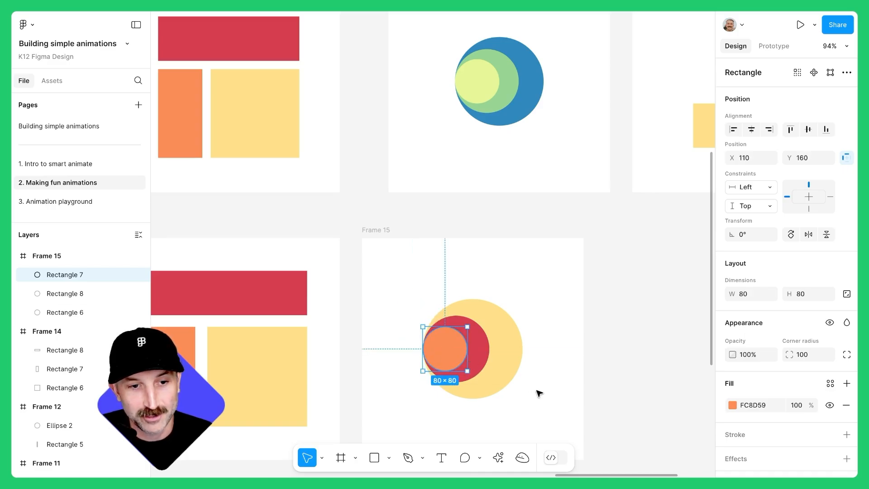
- Recolour Frame 15's nested circles blue, green and pale yellow to match the example
click(65, 312)
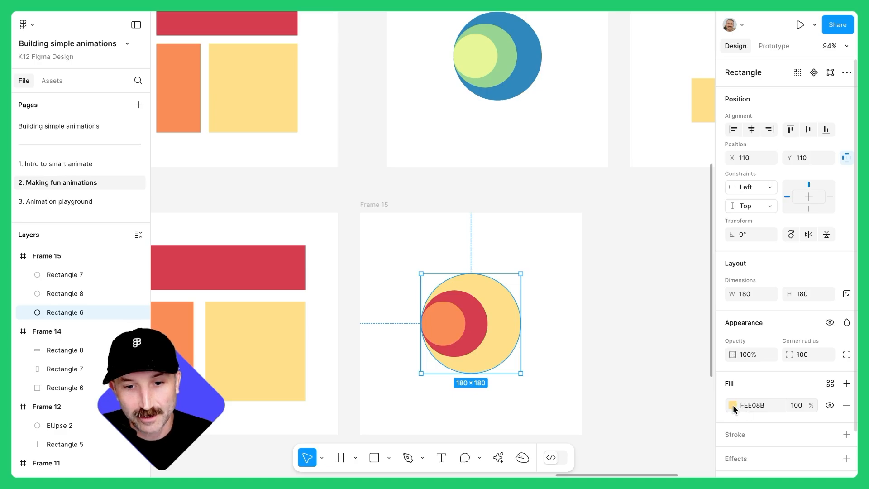
click(732, 405)
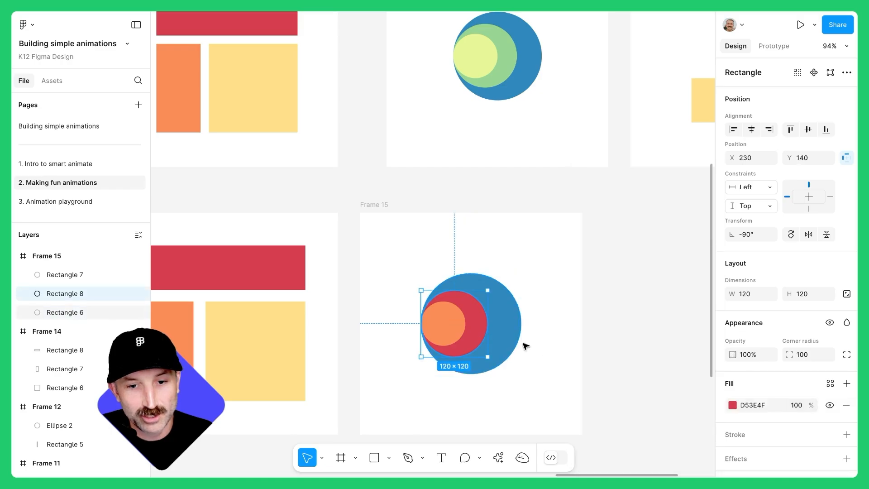
click(733, 405)
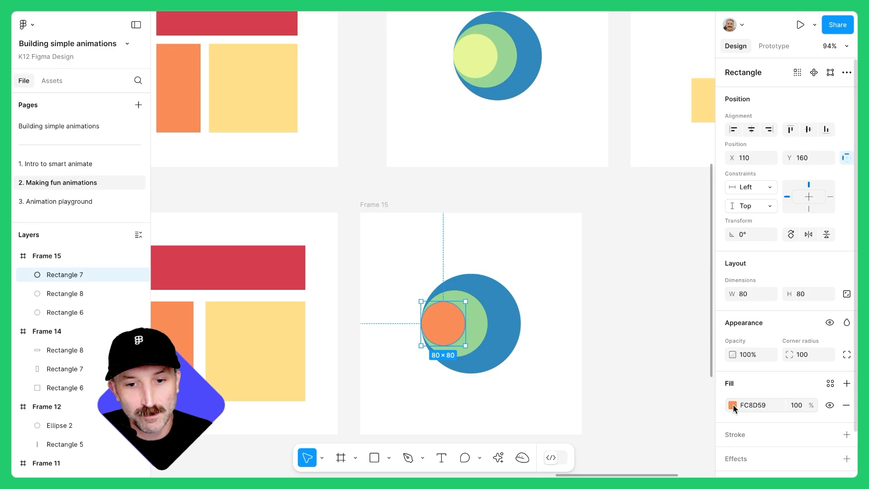
click(733, 405)
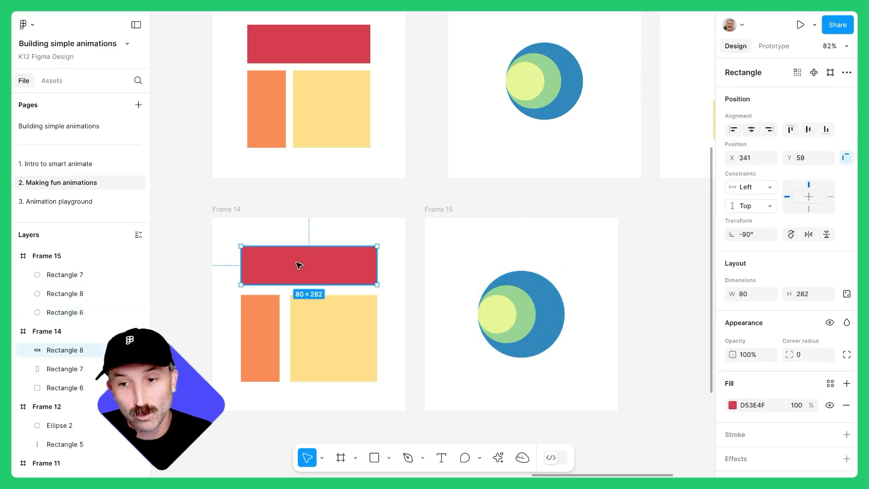
- Duplicate Frame 14 as Frame 16 and resize its three rectangles to 80-wide squares stepped diagonally
click(333, 338)
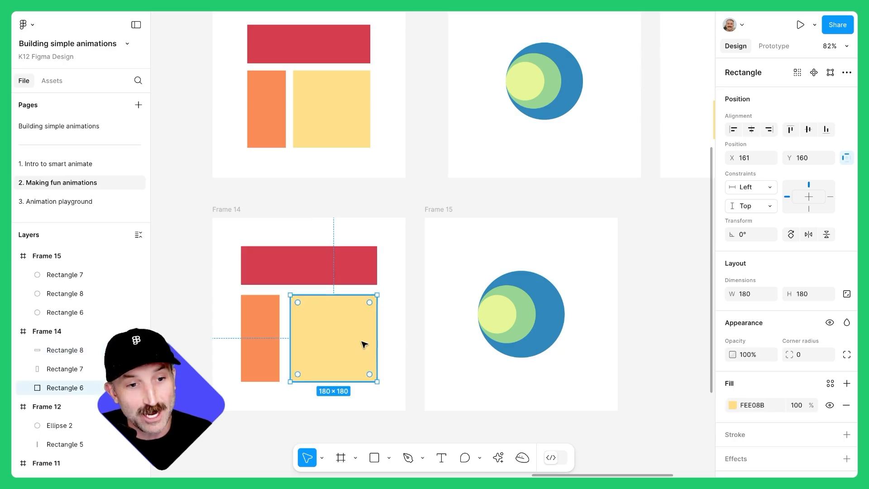
click(432, 192)
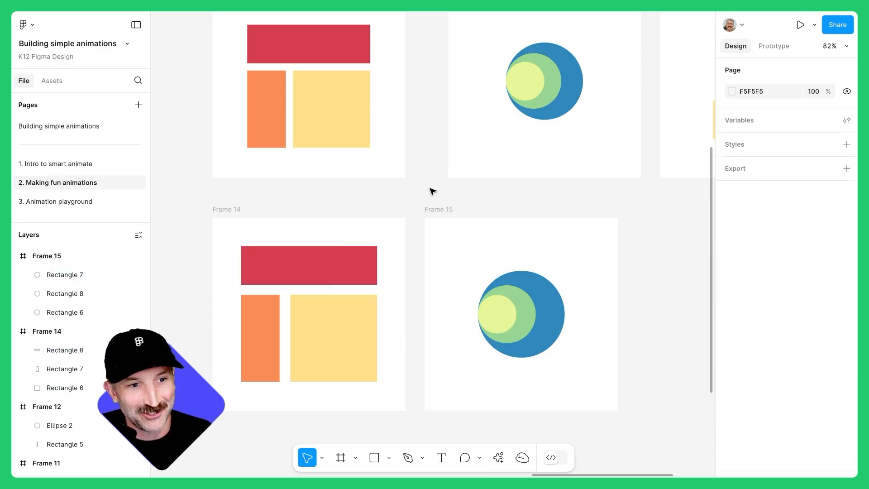
click(227, 210)
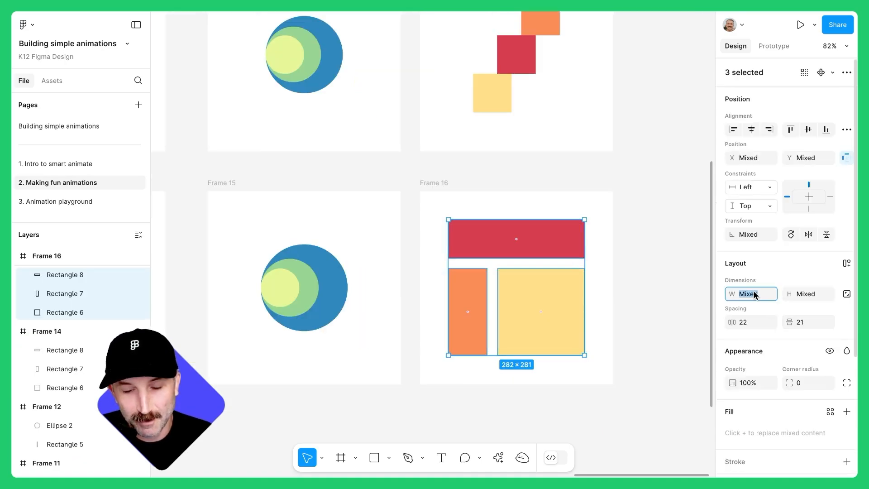
text(80)
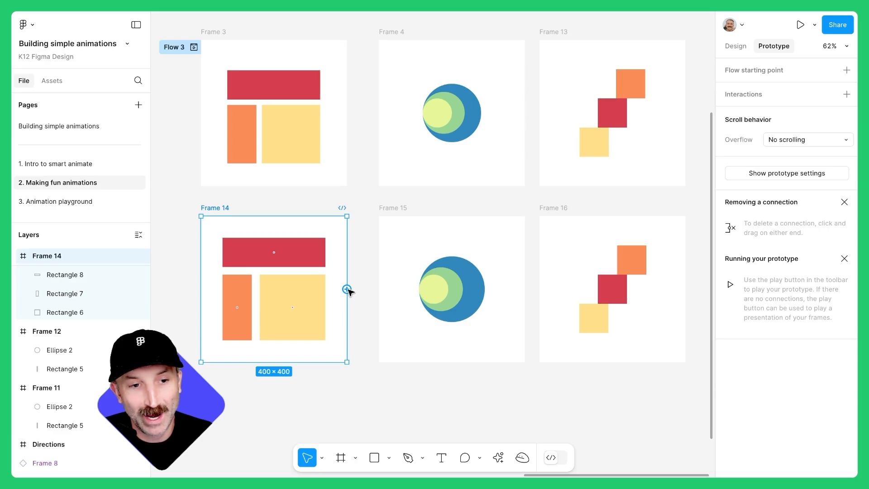
- Connect Frame 14 to Frame 15 with an After delay trigger of 300ms and smart animate
drag(346, 289, 452, 289)
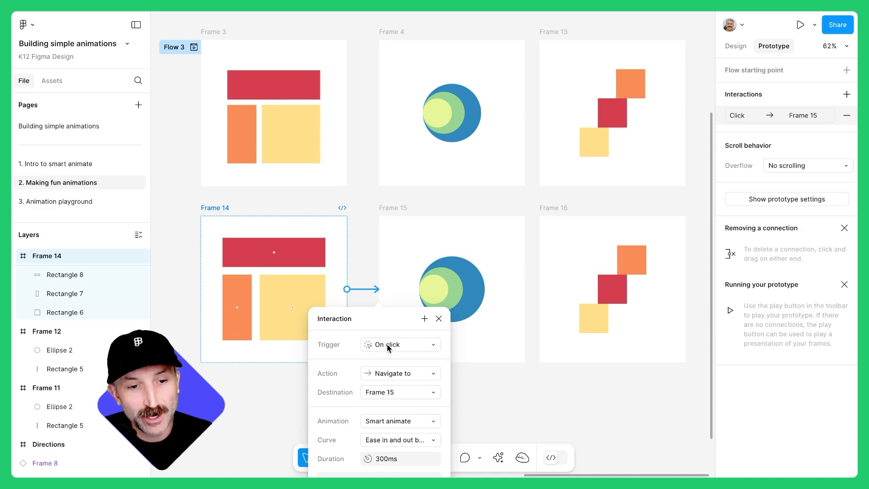
click(398, 344)
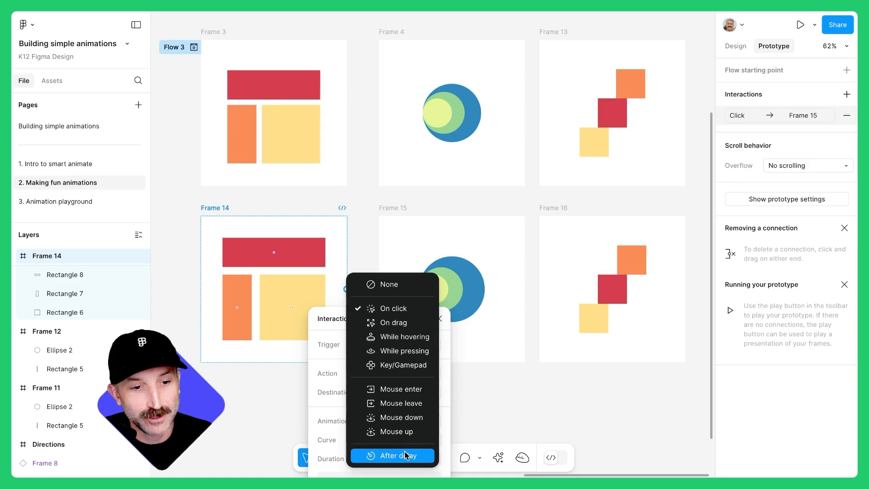
click(397, 455)
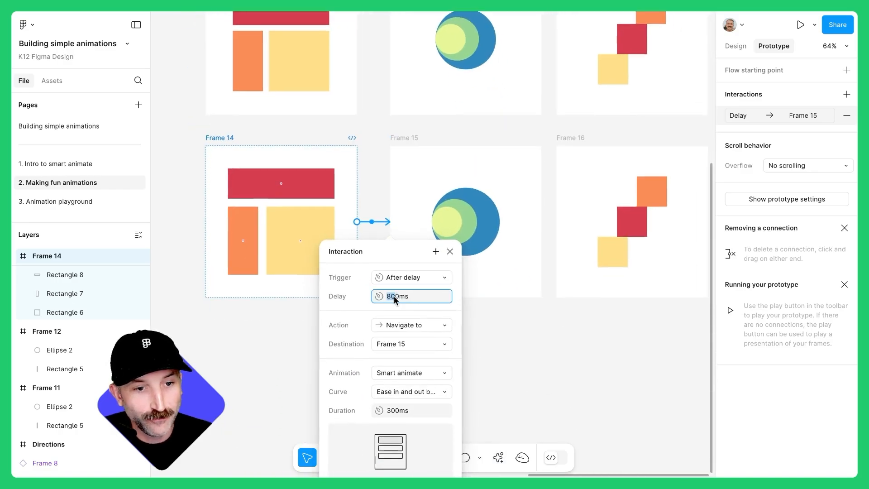
text(300ms)
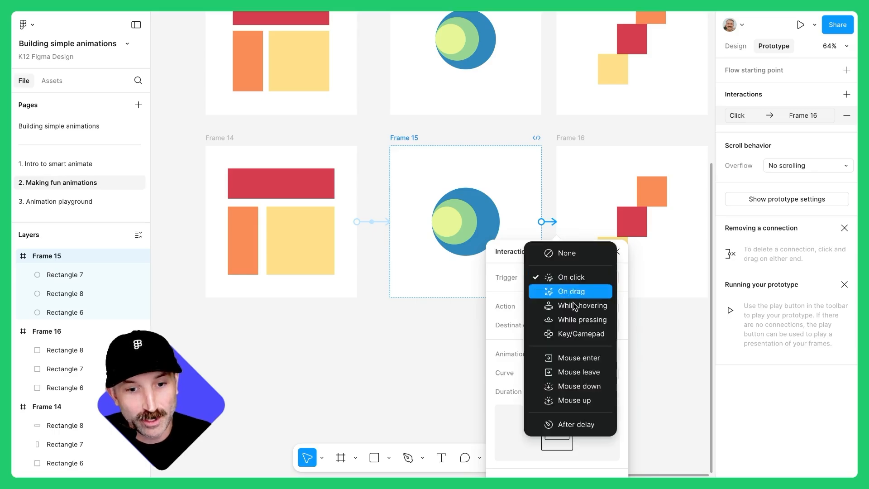
- Set Frame 15's link to Frame 16 to fire After delay instead of On click
click(577, 424)
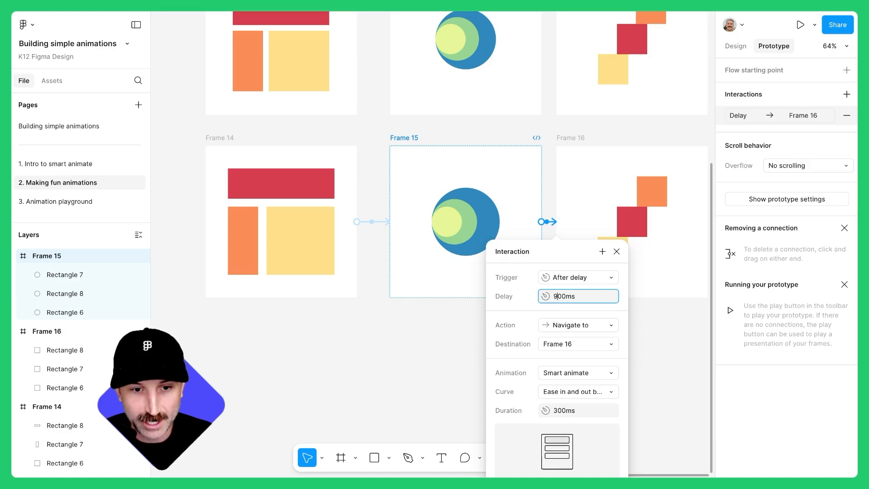
mouse_move(574, 415)
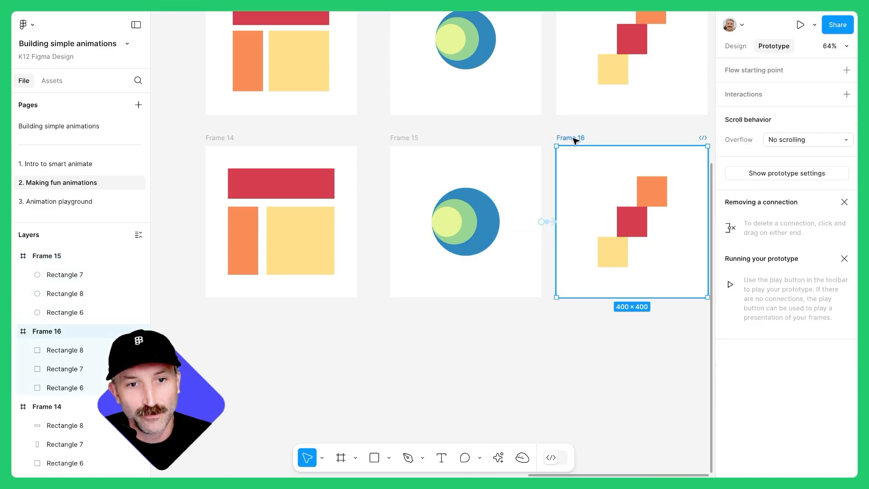
- Connect Frame 16 back to Frame 14 with an After delay trigger to close the loop
drag(557, 230, 350, 226)
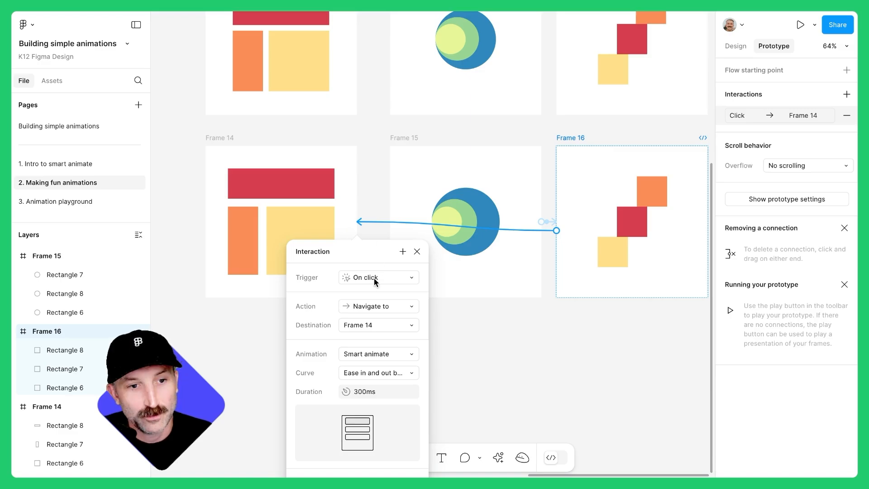
click(379, 278)
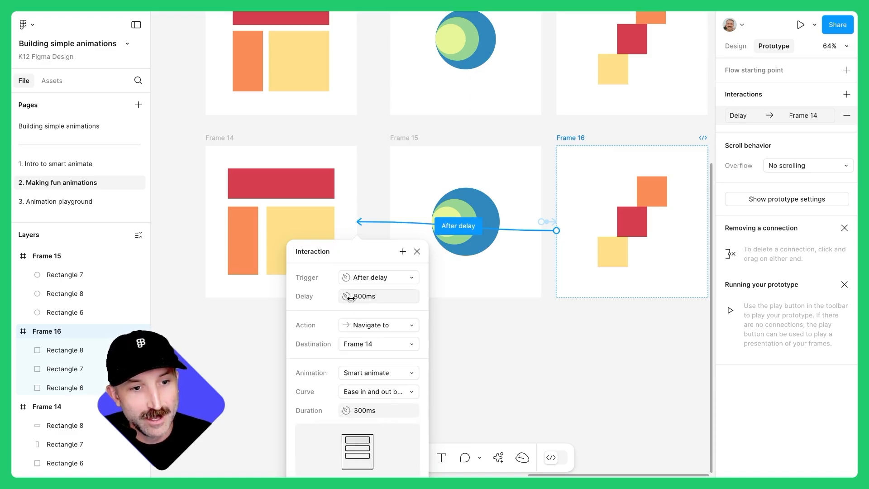
click(379, 296)
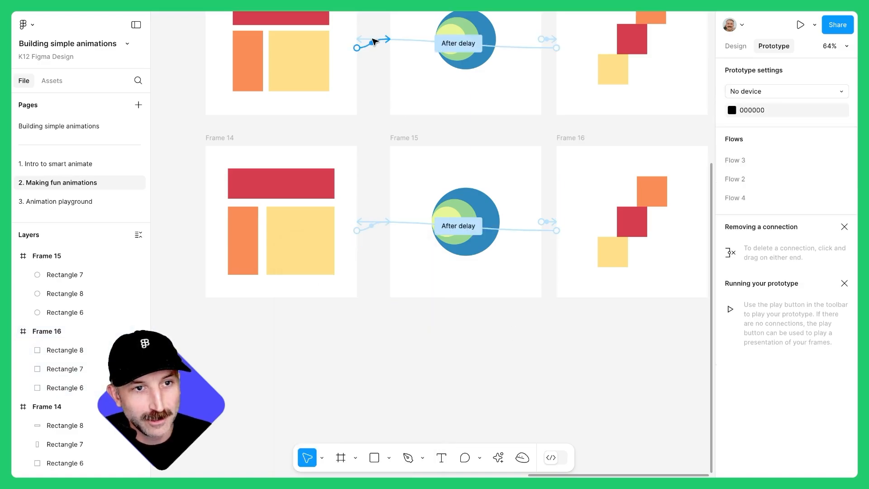
- Review Frame 3's interaction, then make Frame 14 a flow starting point
click(357, 43)
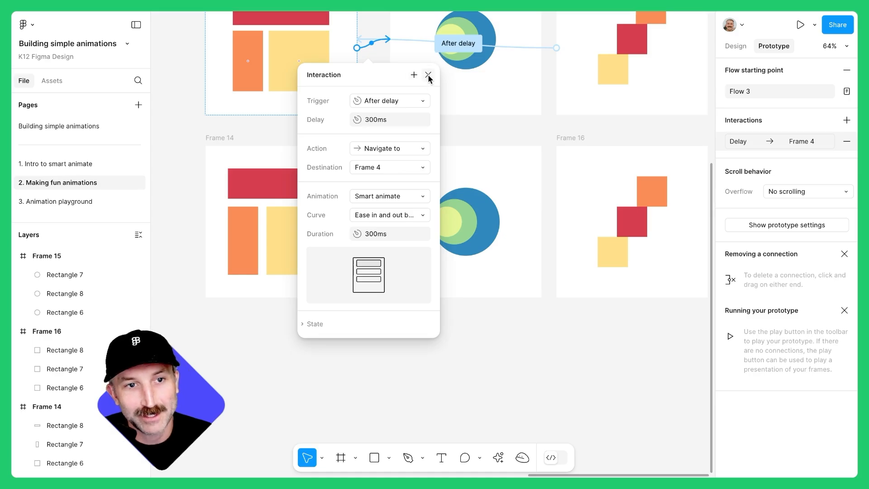
click(428, 75)
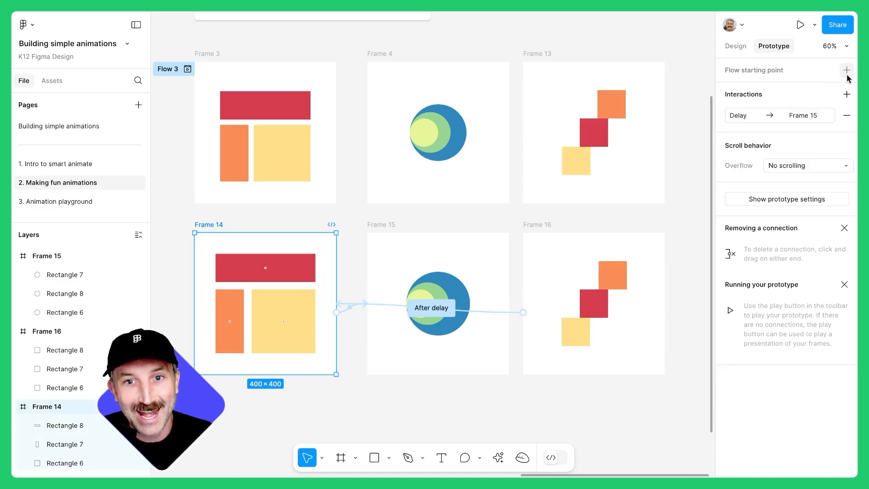
click(847, 70)
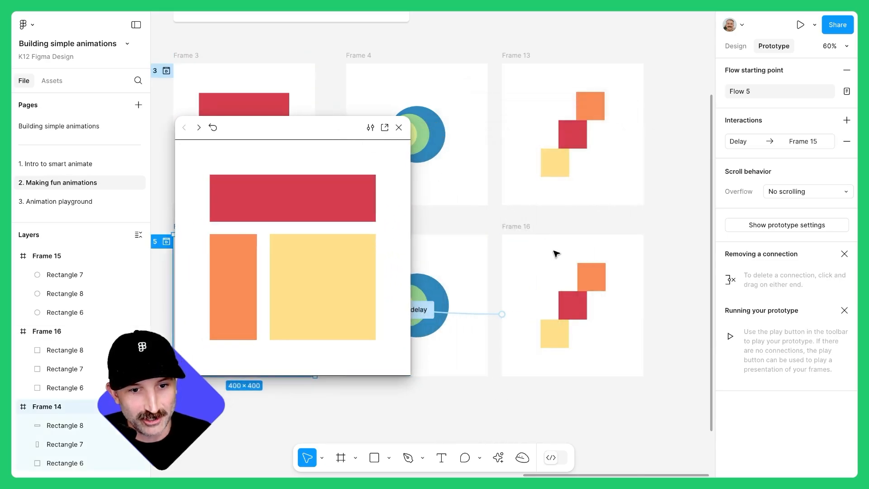
- Play the flow's preview to watch rectangles morph into circles and tilted squares
click(736, 46)
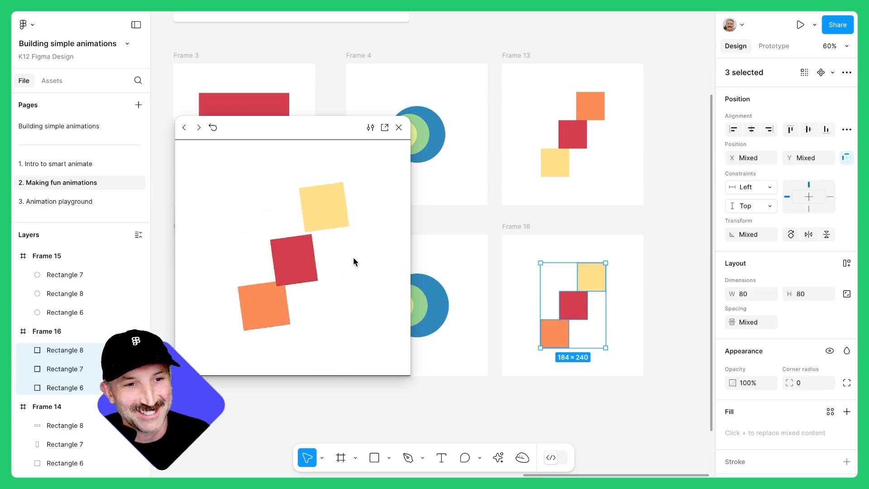
click(773, 46)
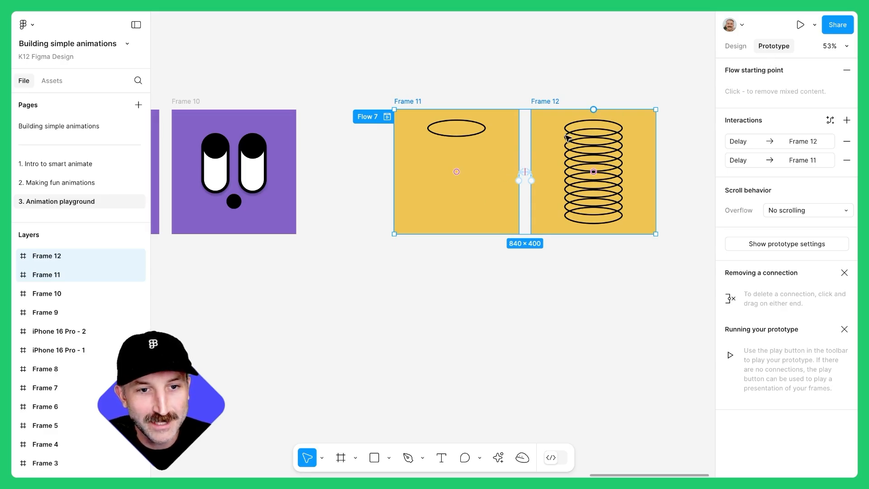
- Preview Flow 7's coil animation, then inspect the delay links between Frames 11 and 12
click(524, 179)
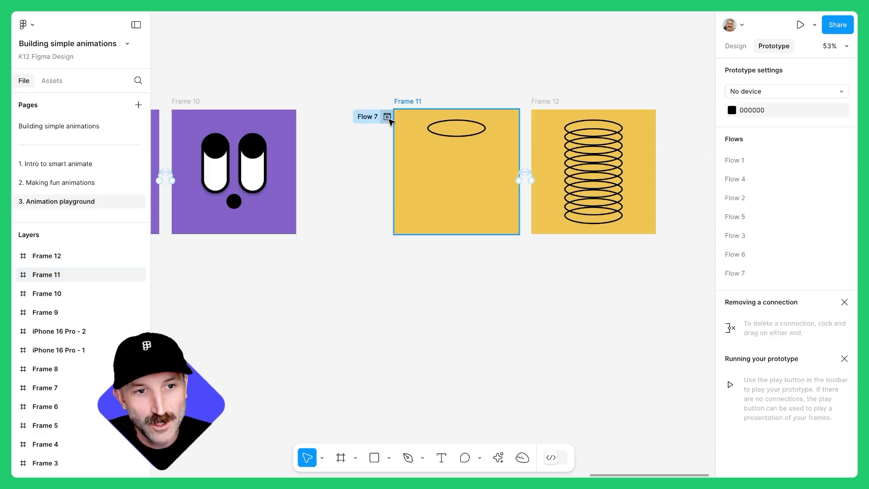
click(388, 116)
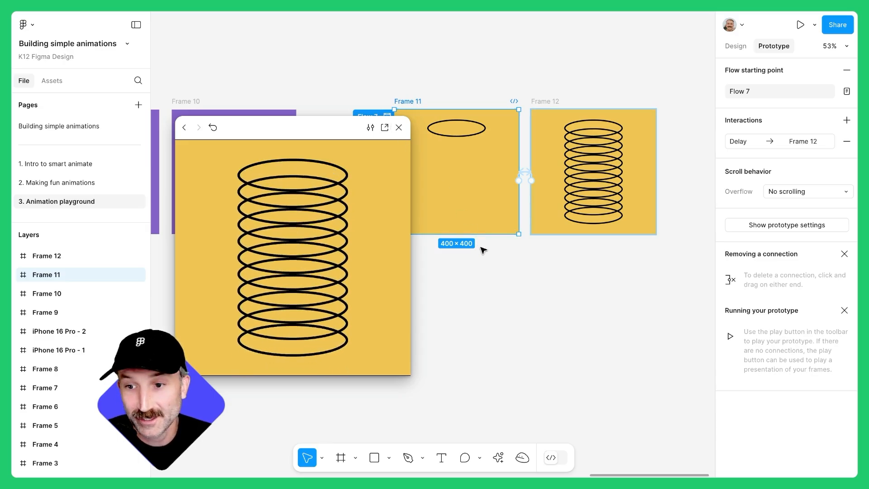
click(398, 126)
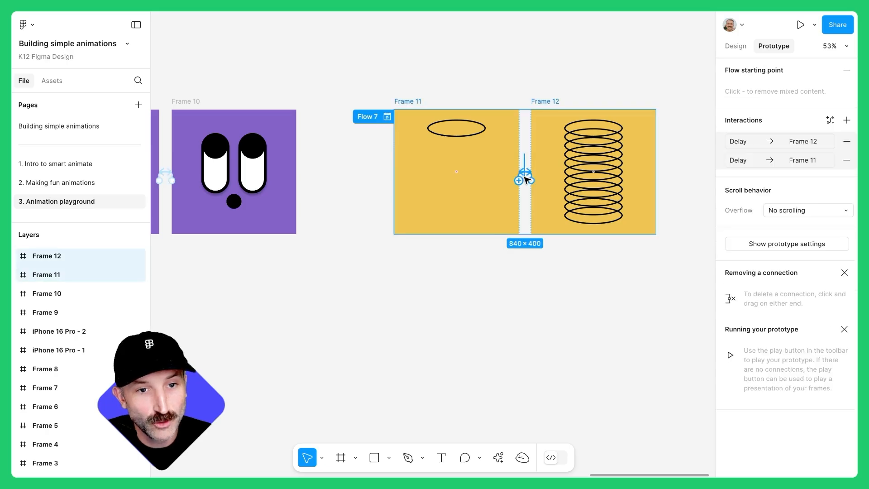
click(524, 178)
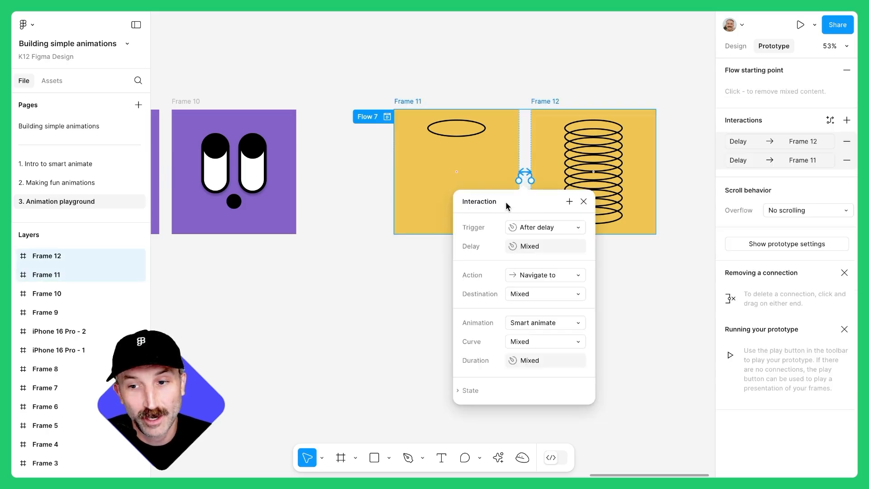